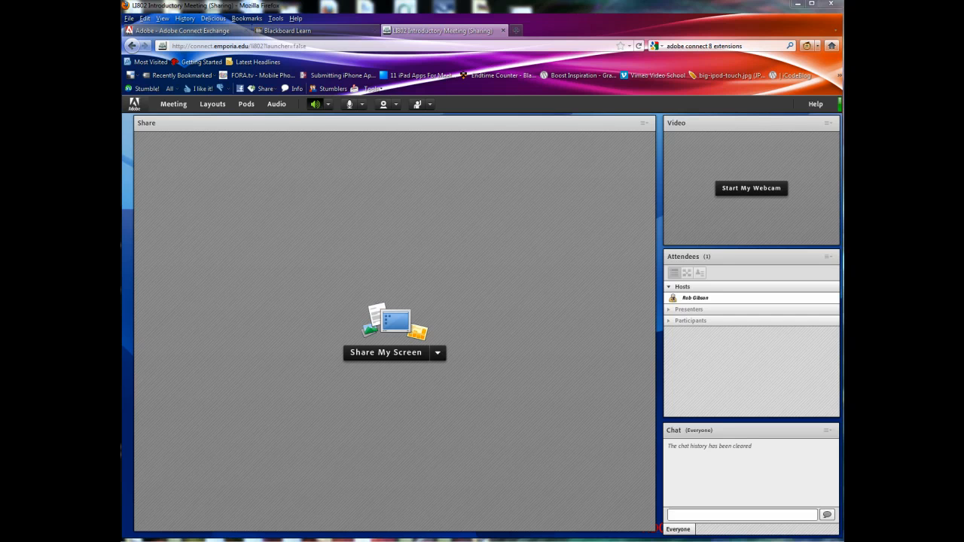
mouse_move(219, 298)
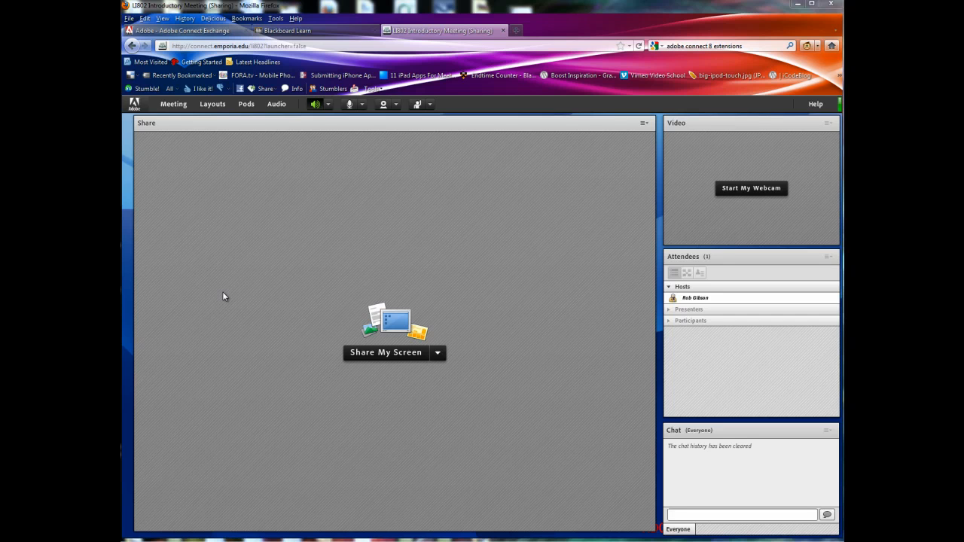
mouse_move(259, 232)
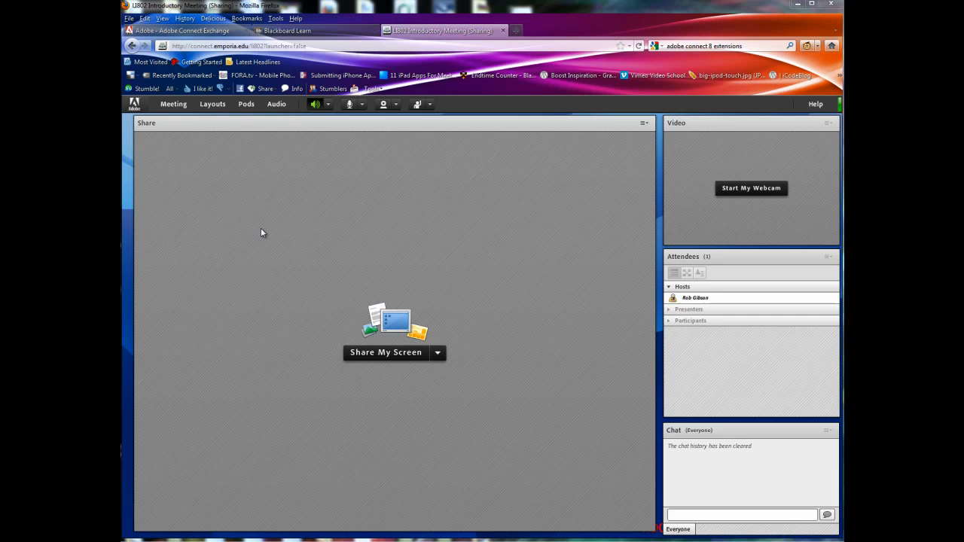
mouse_move(259, 235)
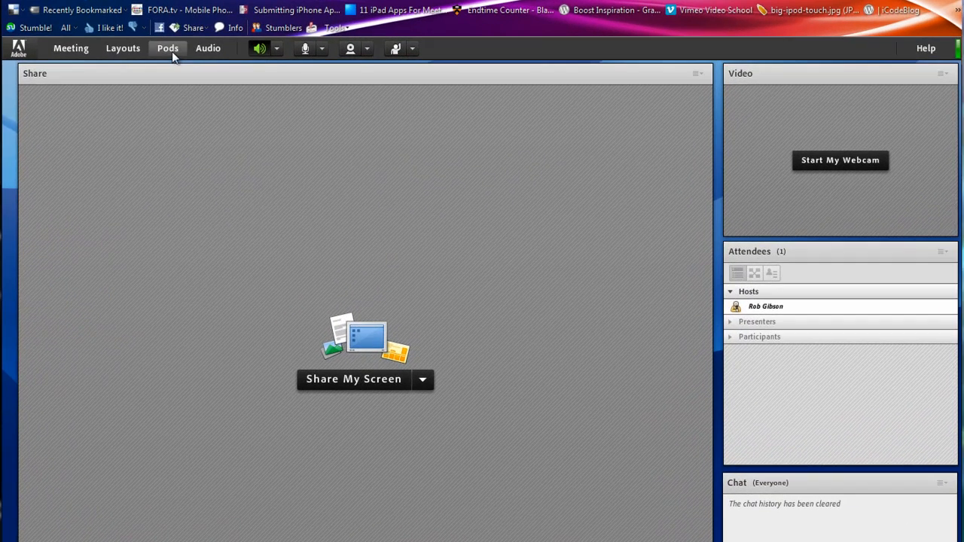
Step: Add the countdown.swf timer and MP3Player.zip music player as share pods via the Pods menu
click(167, 48)
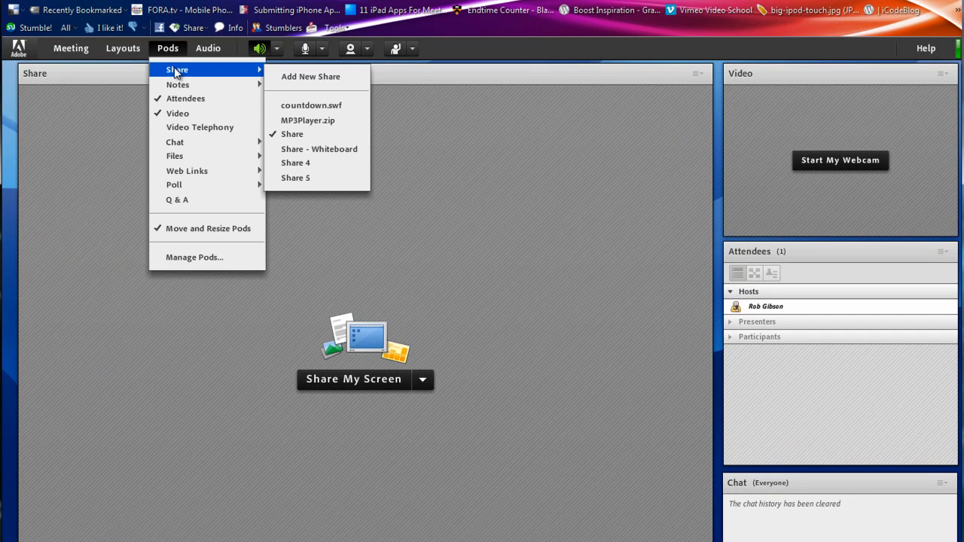
mouse_move(310, 106)
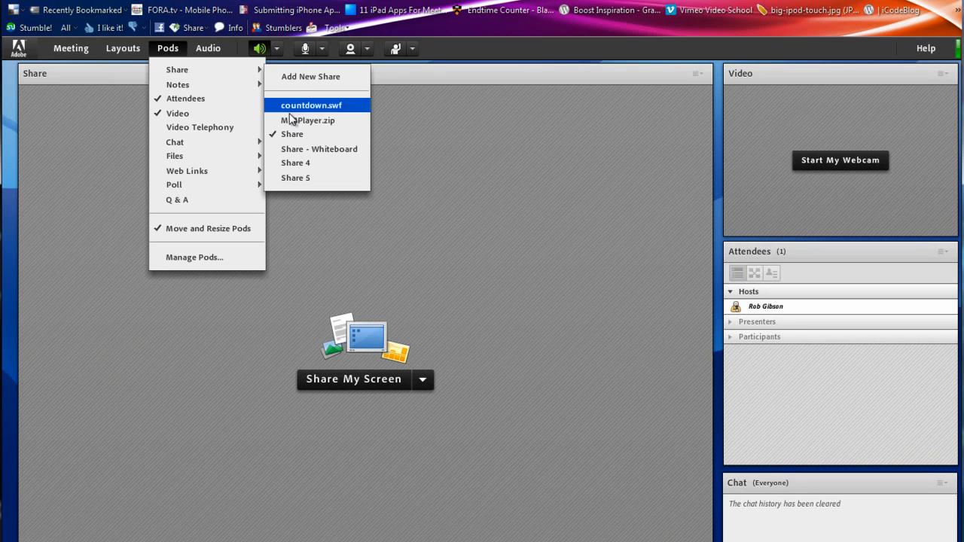
click(311, 105)
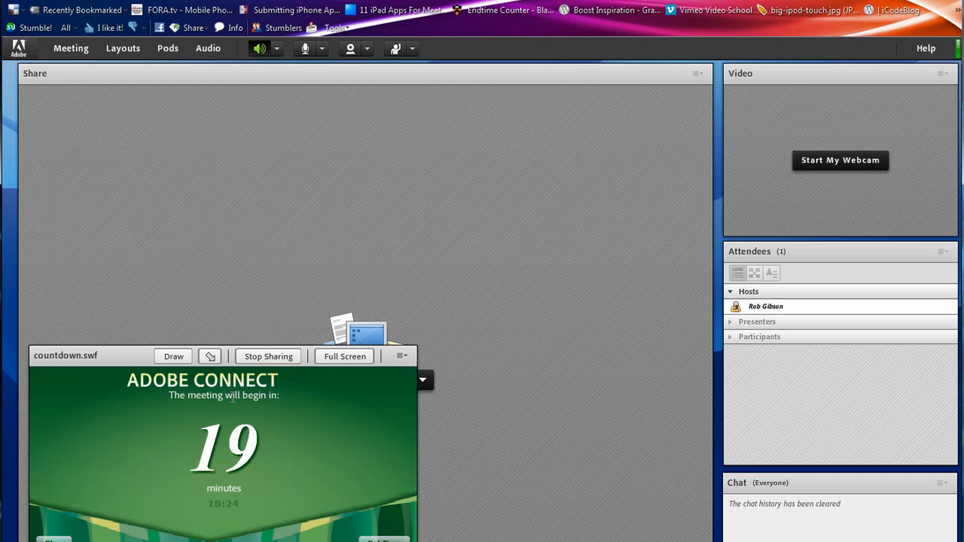
mouse_move(199, 211)
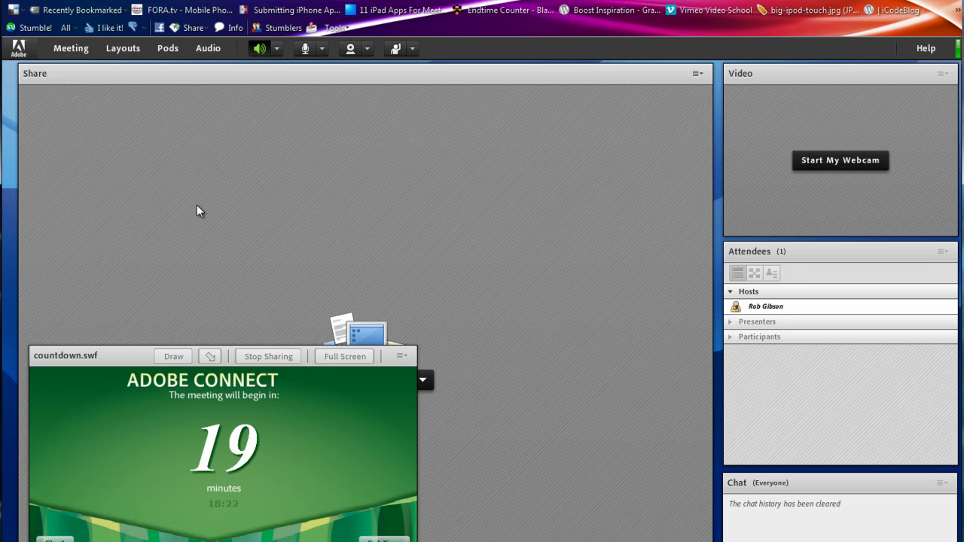
click(168, 46)
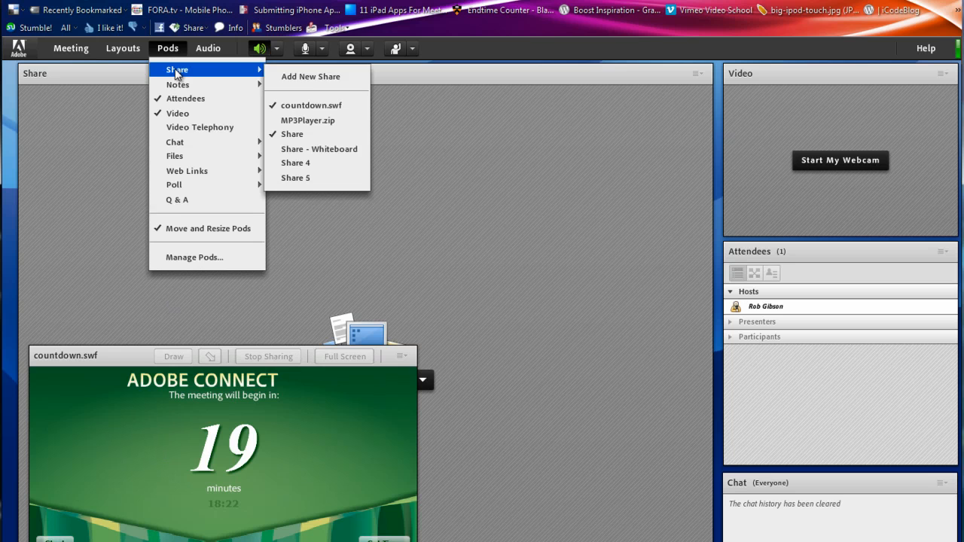
click(307, 120)
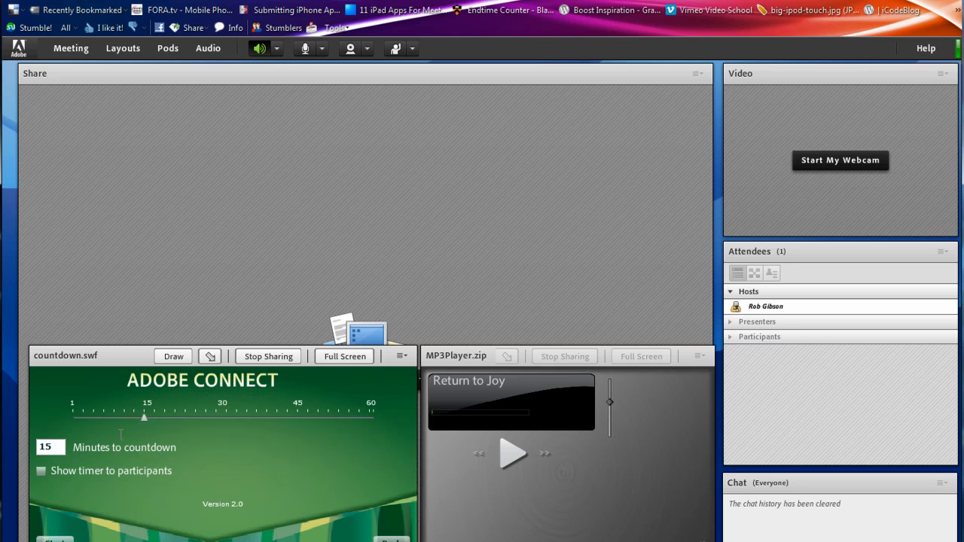
Step: Show the countdown timer to participants and start the 15-minute countdown
click(41, 470)
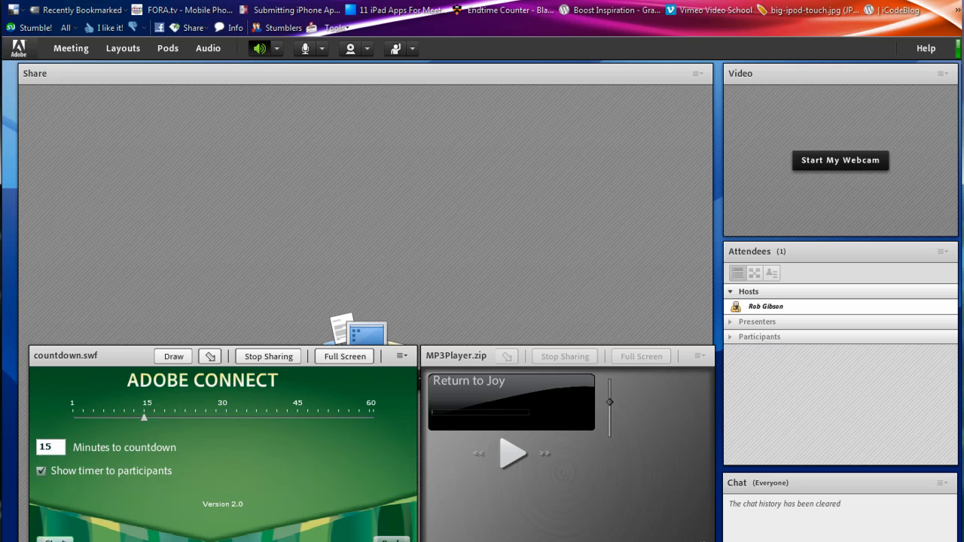
click(54, 541)
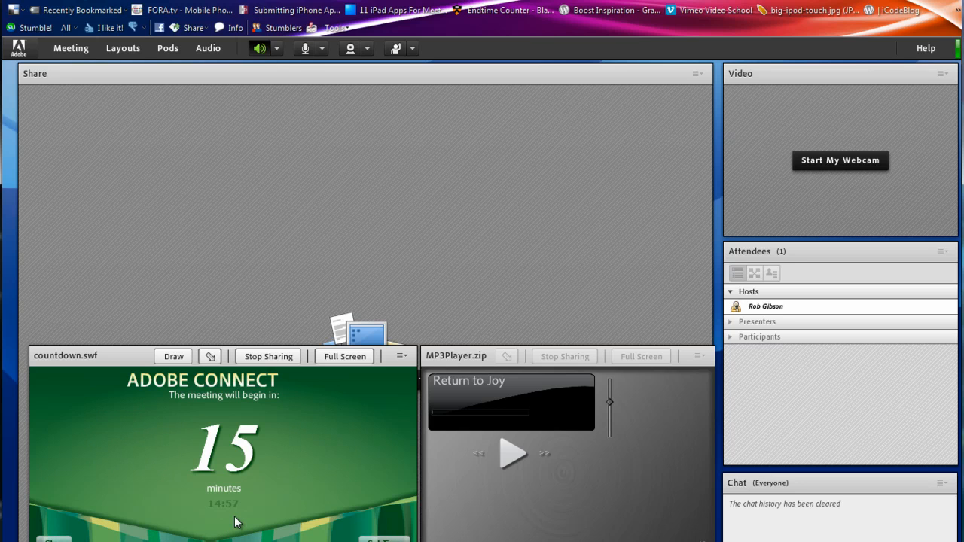
mouse_move(244, 516)
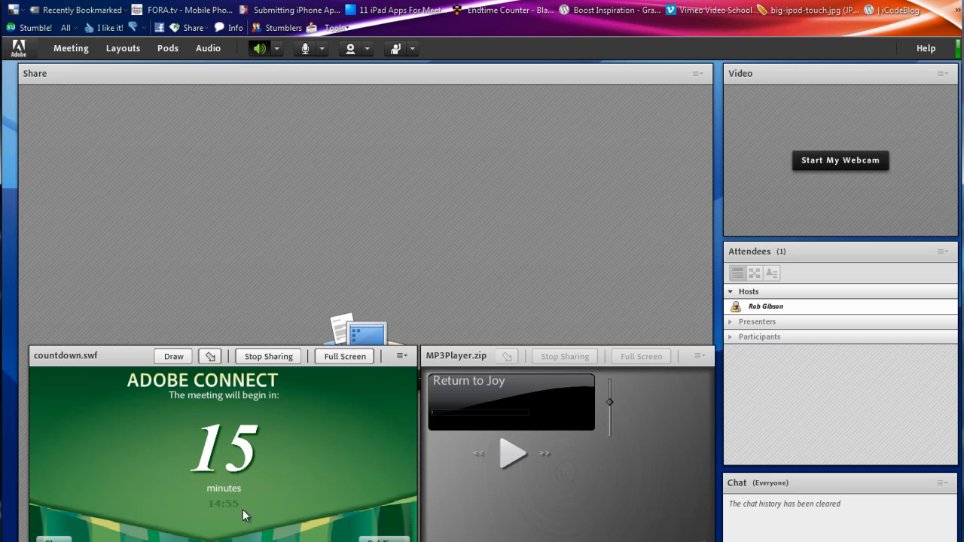
mouse_move(229, 505)
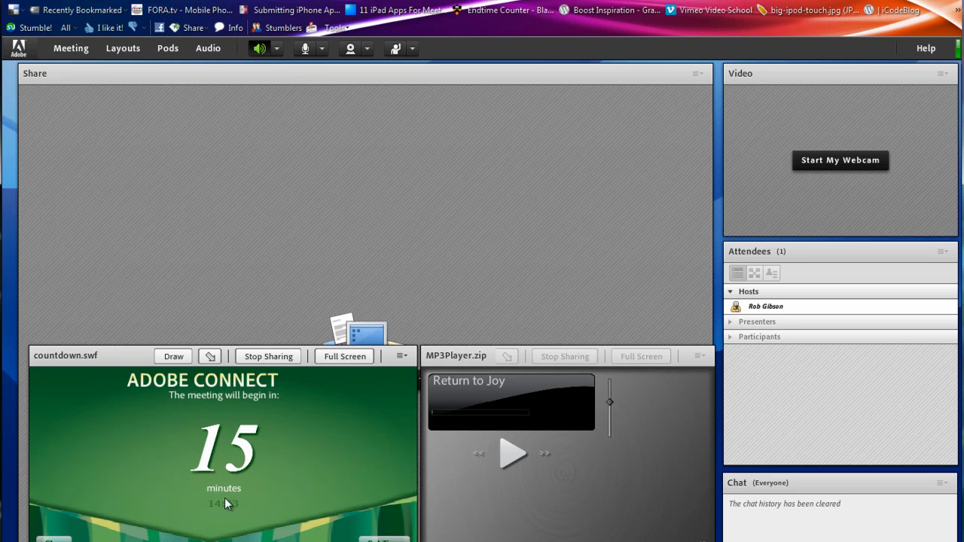
mouse_move(249, 509)
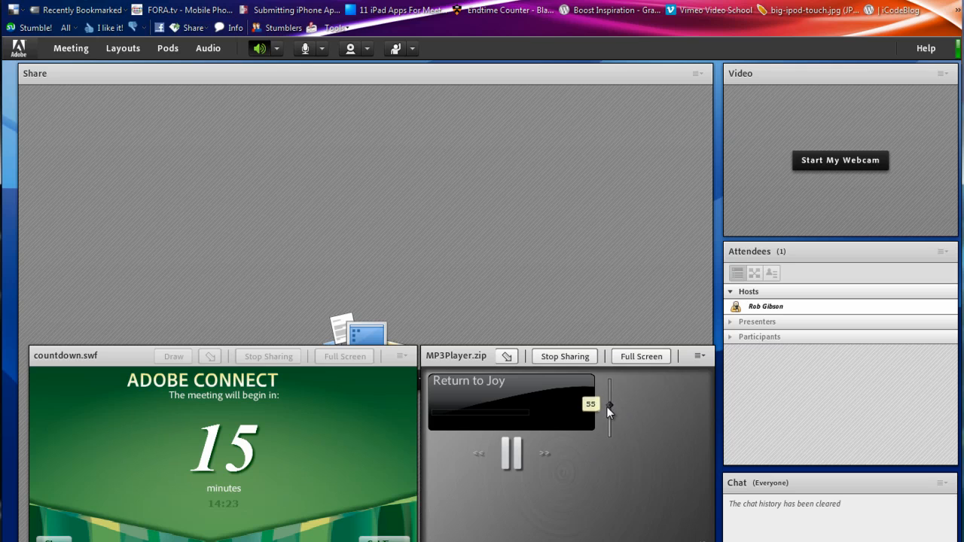
Step: Lower the MP3 player volume and pause the Return to Joy track while the countdown runs
drag(610, 407, 611, 434)
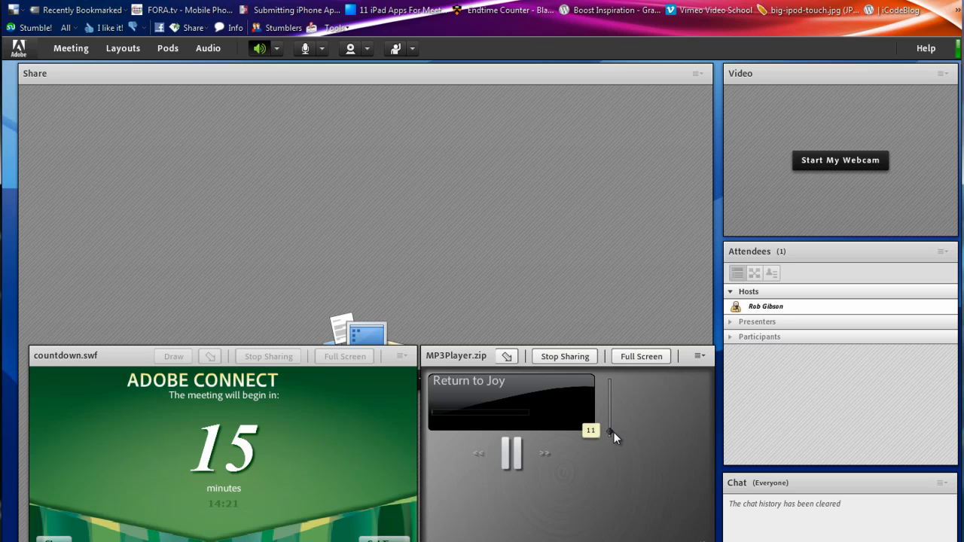
mouse_move(461, 423)
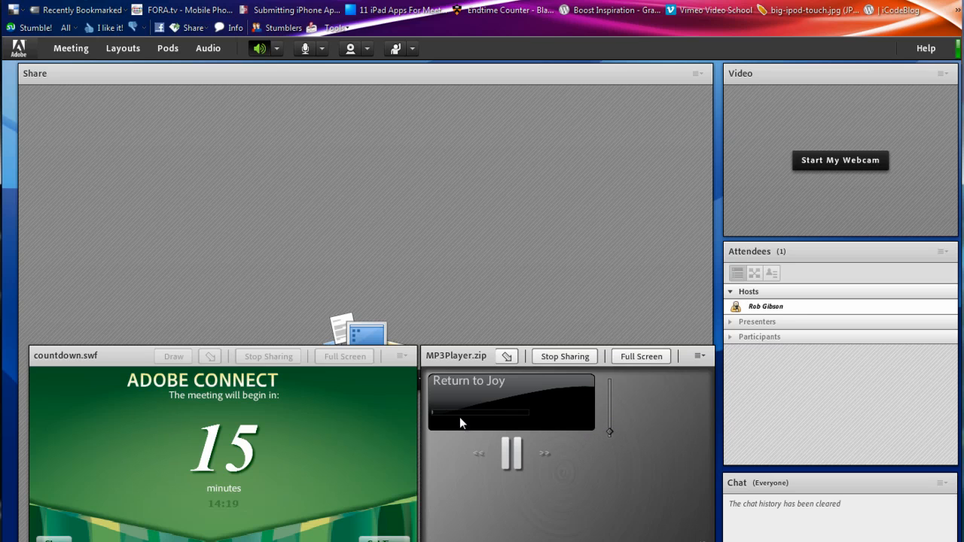
mouse_move(590, 495)
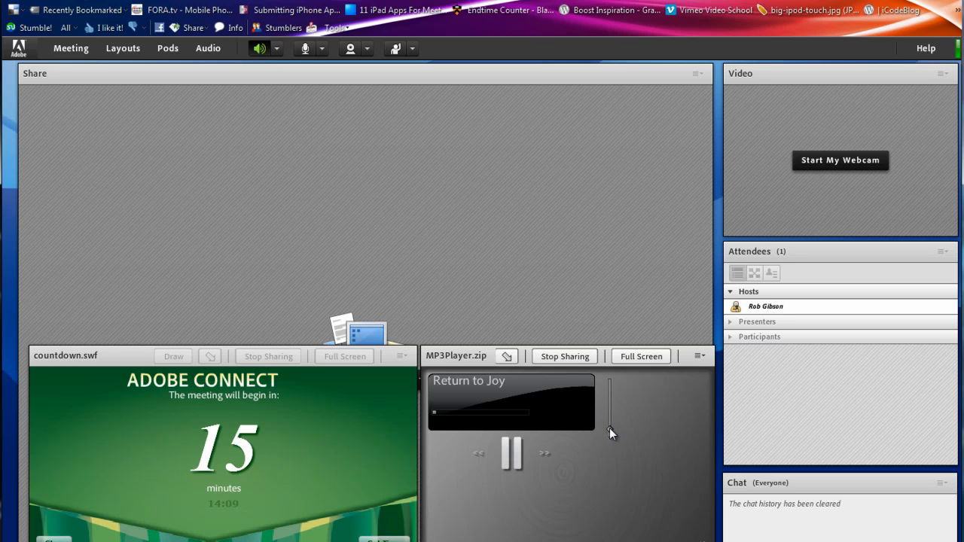
mouse_move(612, 437)
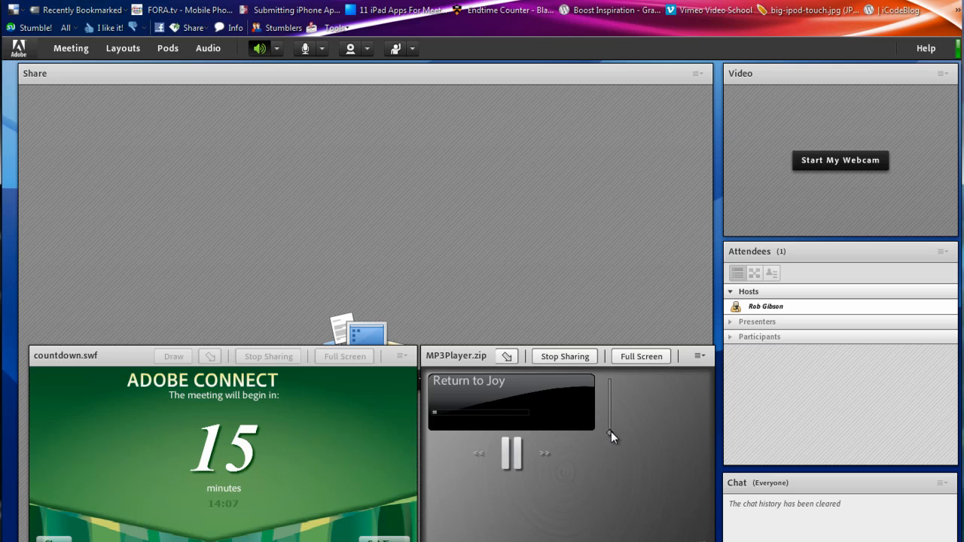
mouse_move(645, 497)
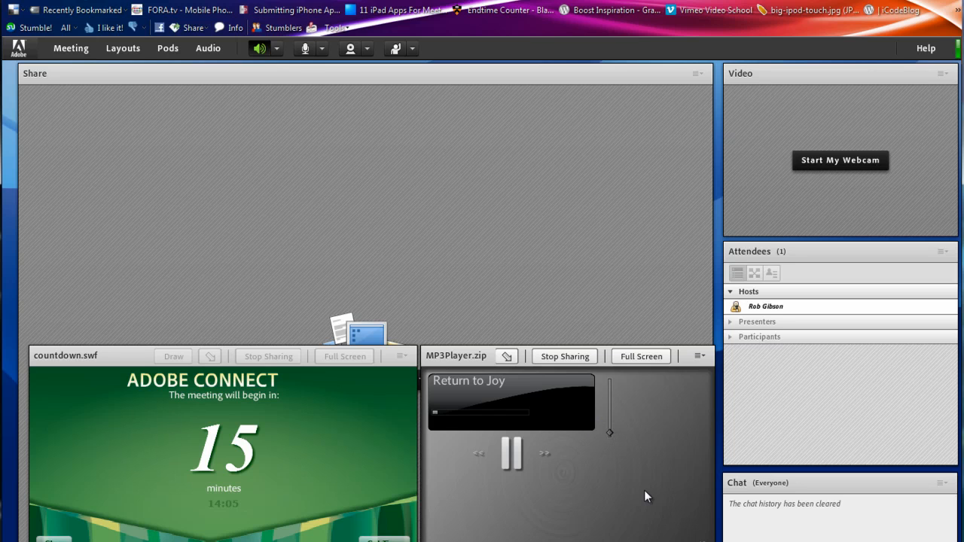
mouse_move(561, 500)
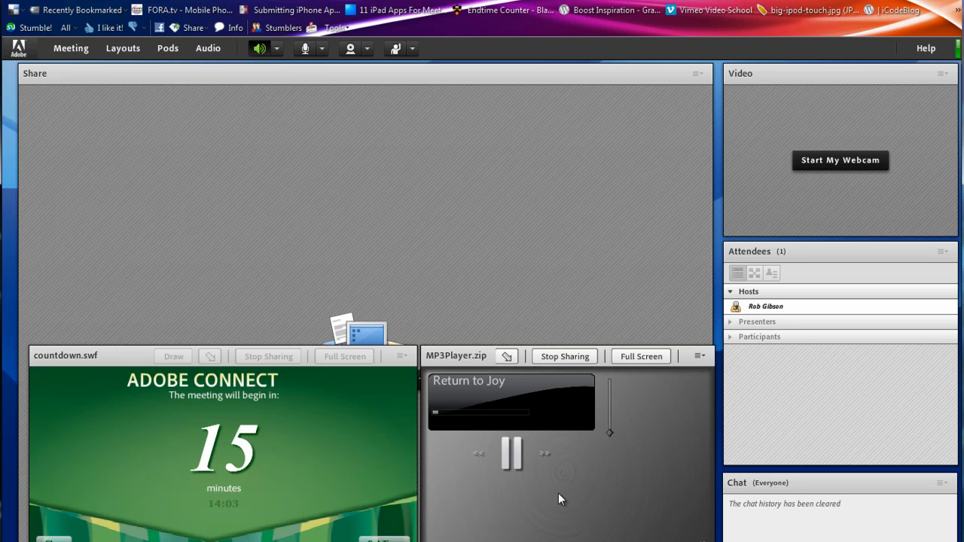
mouse_move(506, 480)
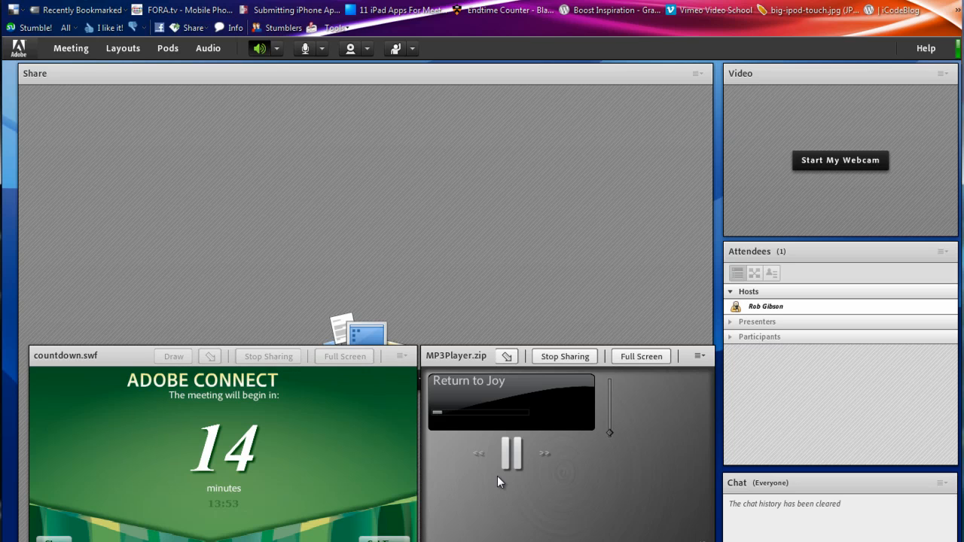
mouse_move(580, 422)
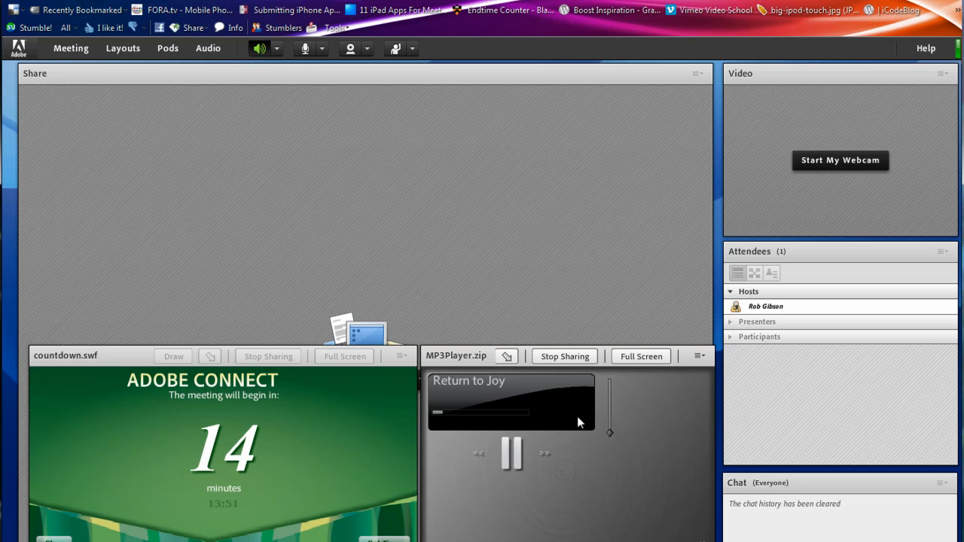
click(512, 452)
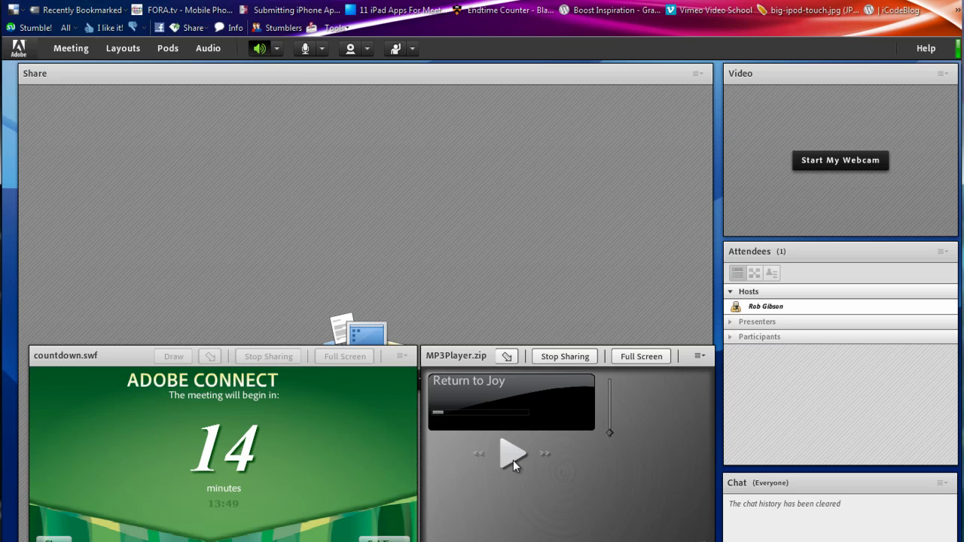
mouse_move(474, 405)
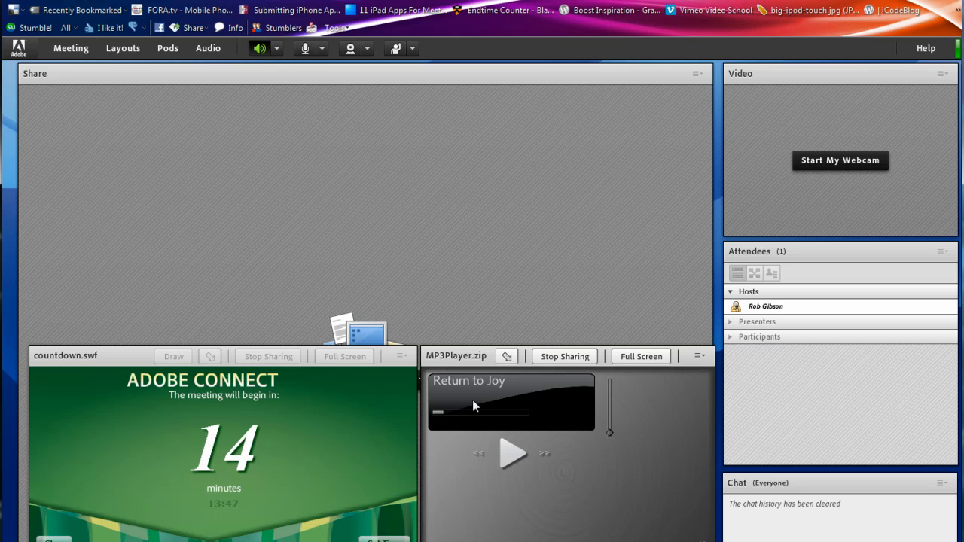
mouse_move(570, 497)
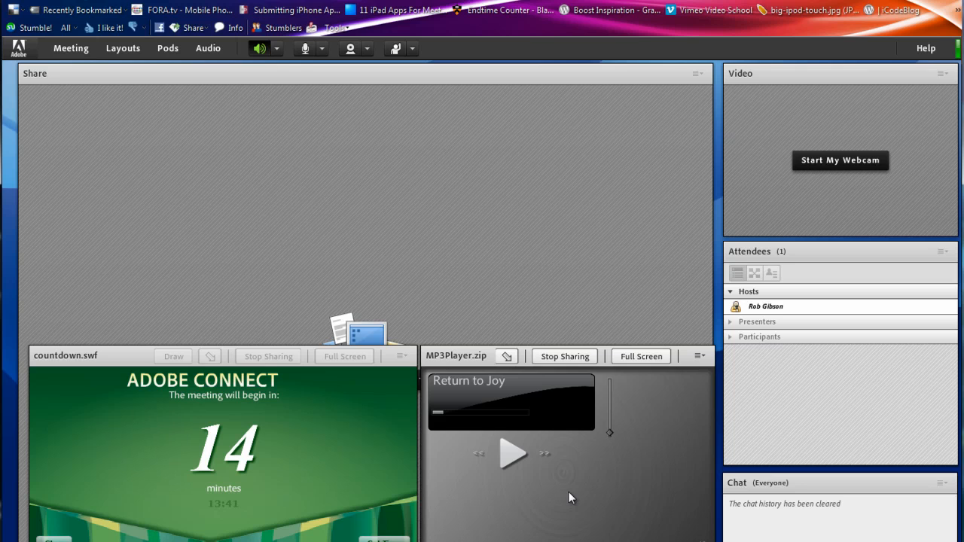
mouse_move(539, 485)
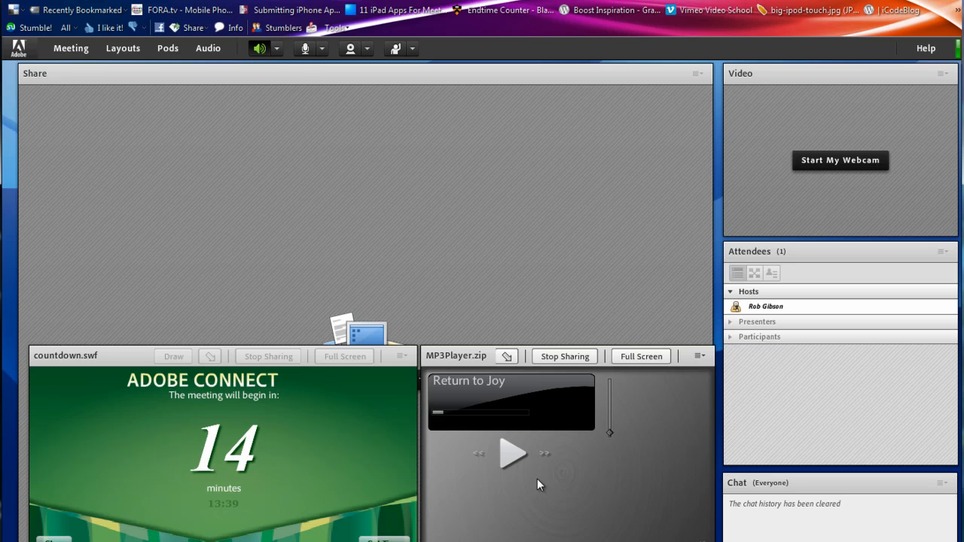
mouse_move(529, 506)
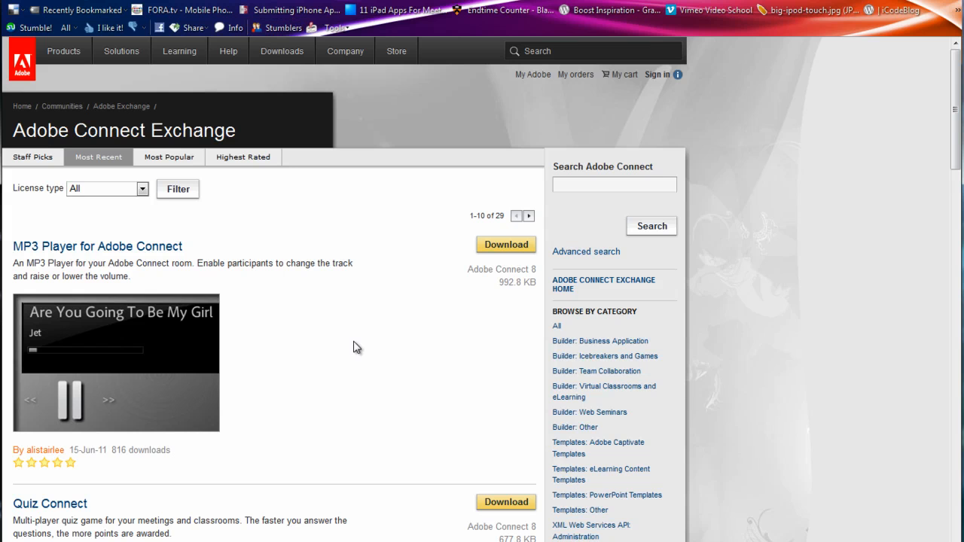
Step: Scroll through the first Most Recent extensions on Adobe Connect Exchange, starting at the MP3 Player
scroll(down, 3)
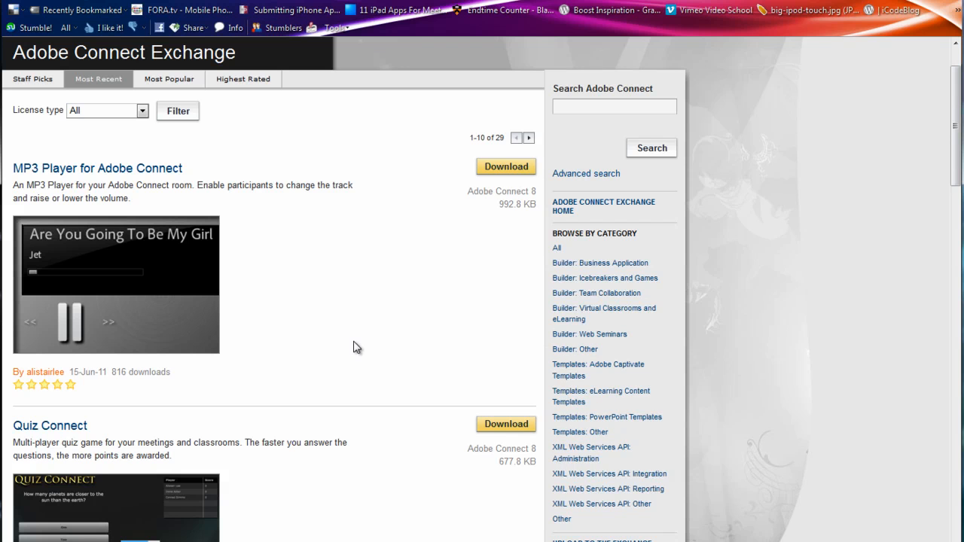
scroll(up, 3)
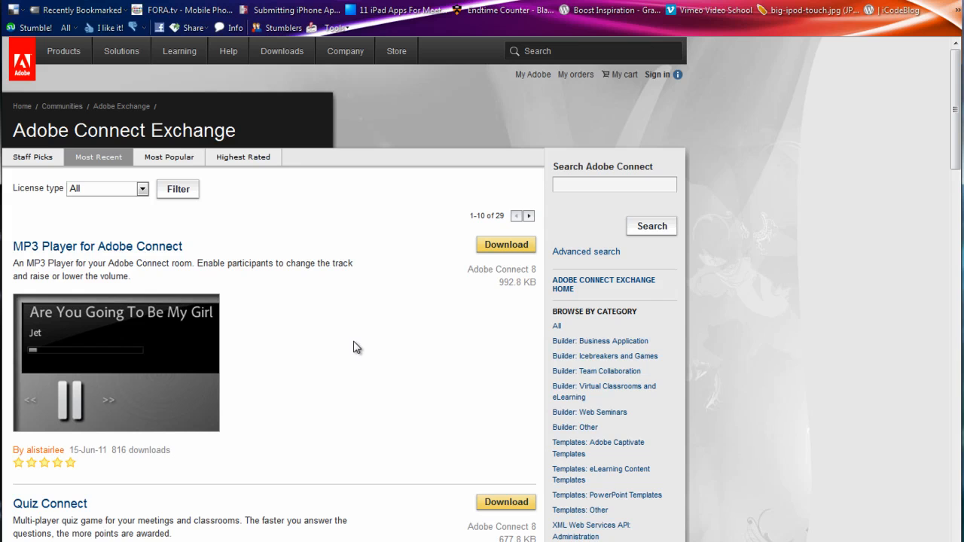
scroll(down, 3)
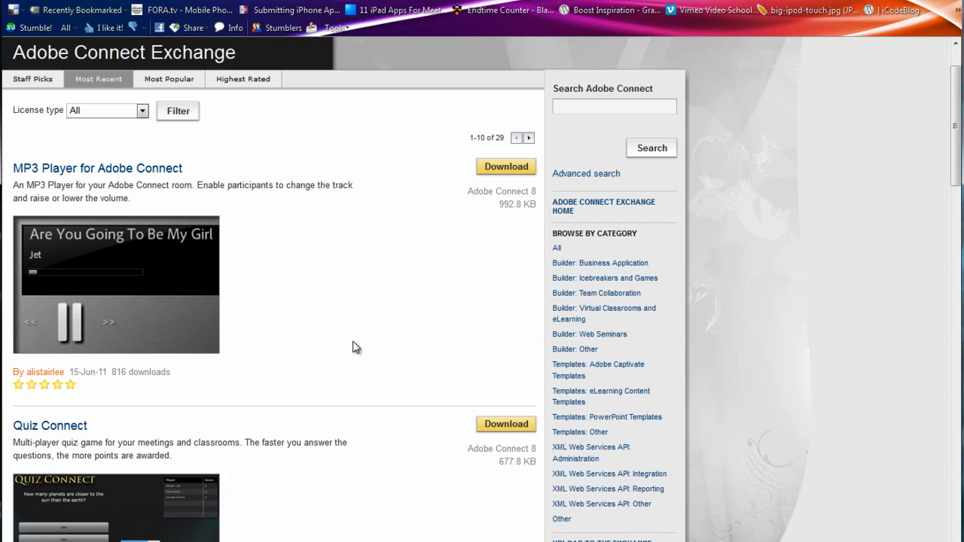
scroll(down, 3)
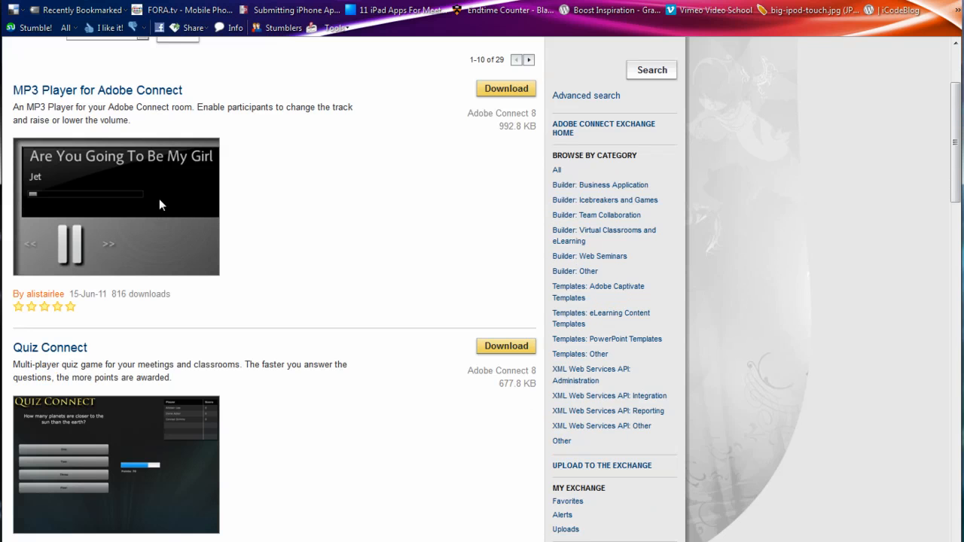
scroll(down, 3)
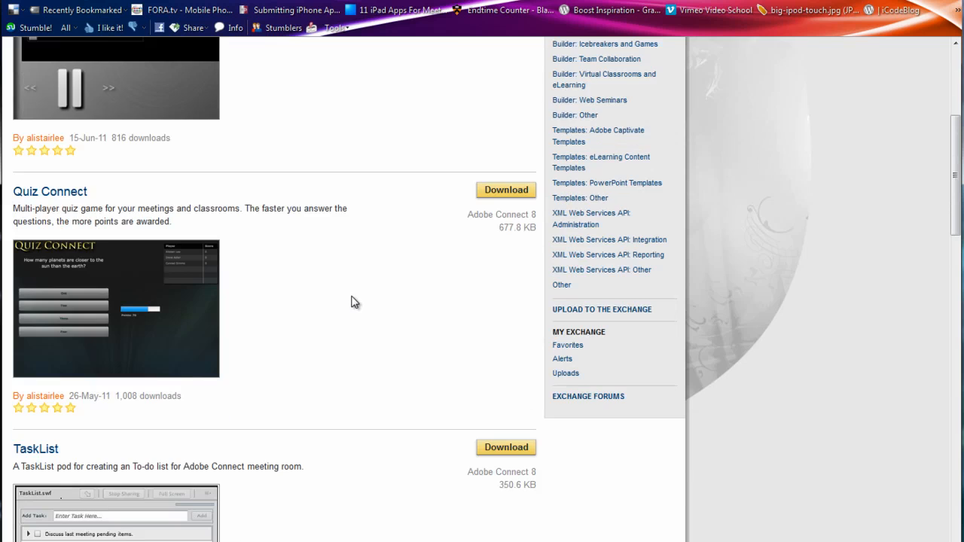
mouse_move(24, 288)
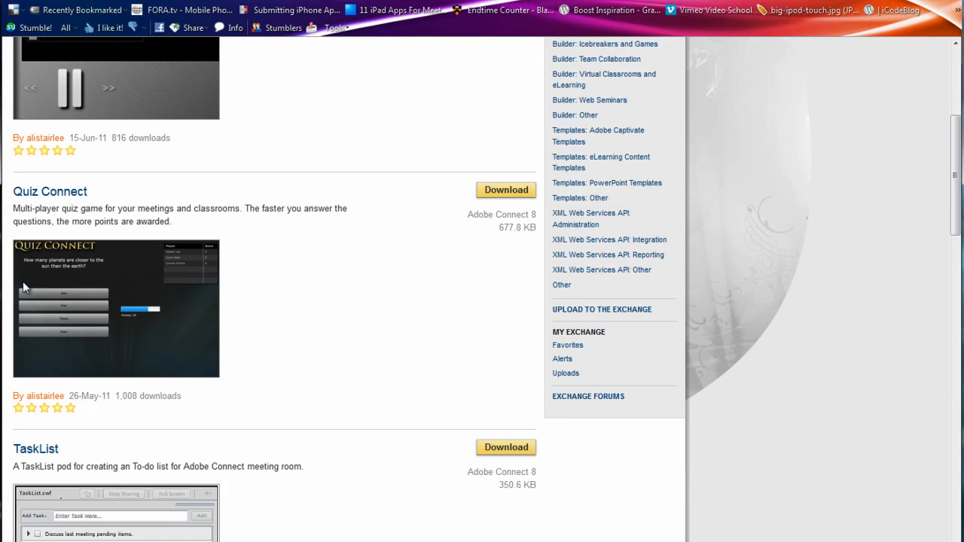
mouse_move(145, 335)
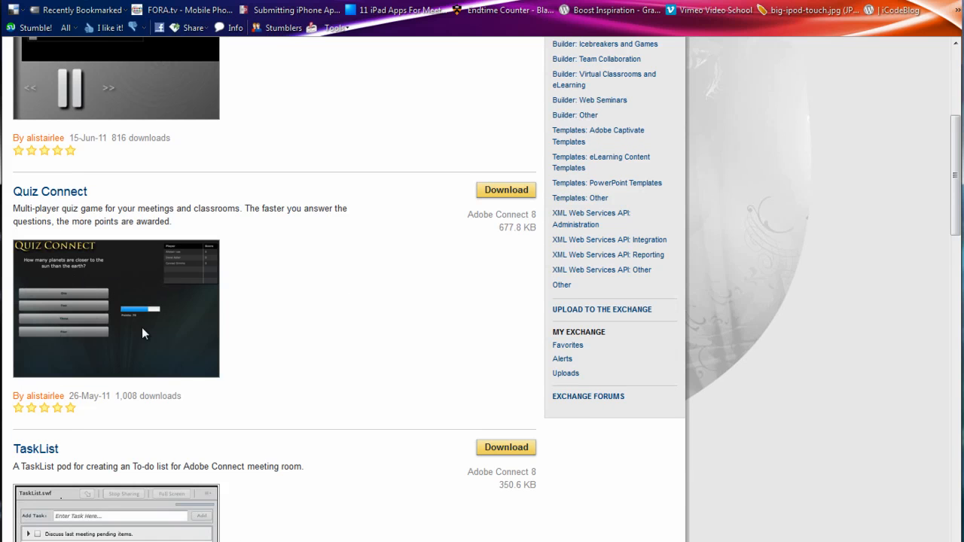
mouse_move(128, 343)
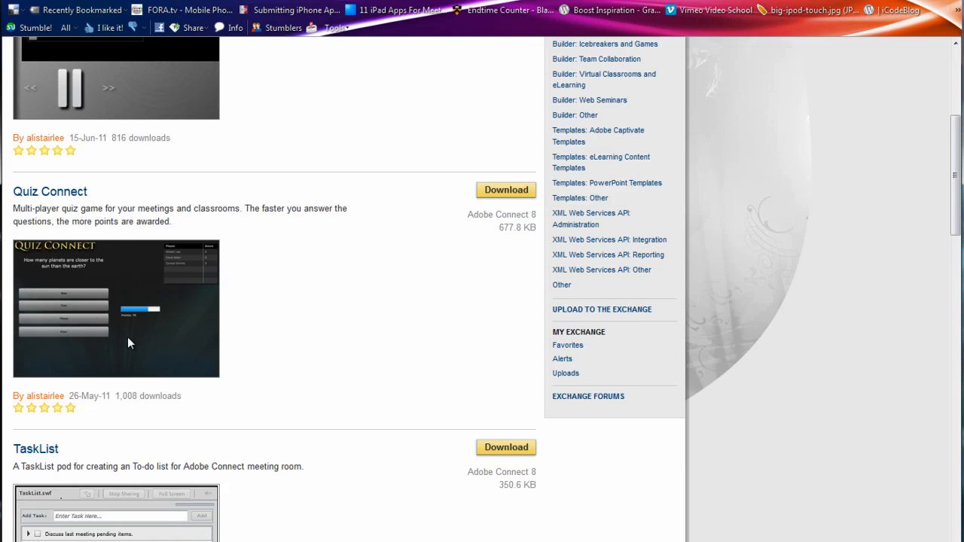
scroll(down, 3)
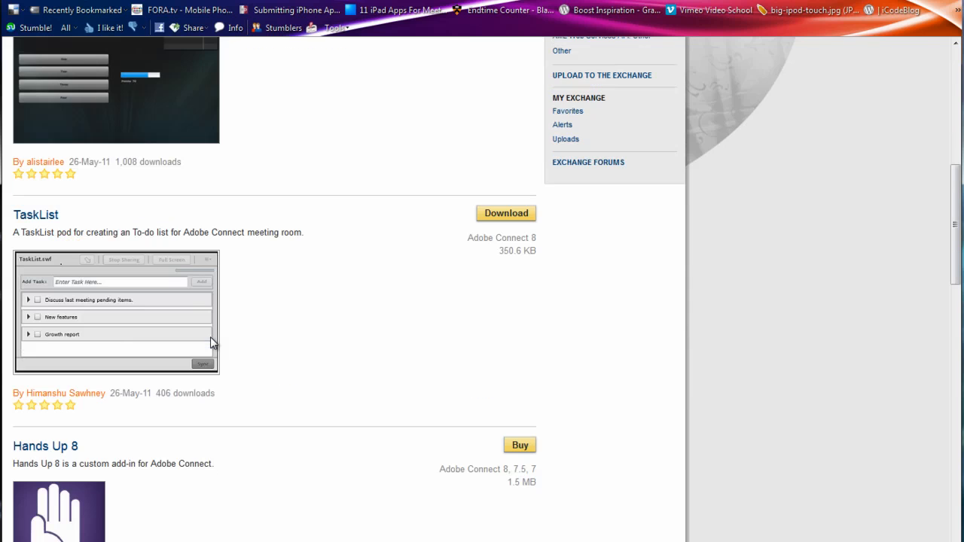
scroll(down, 3)
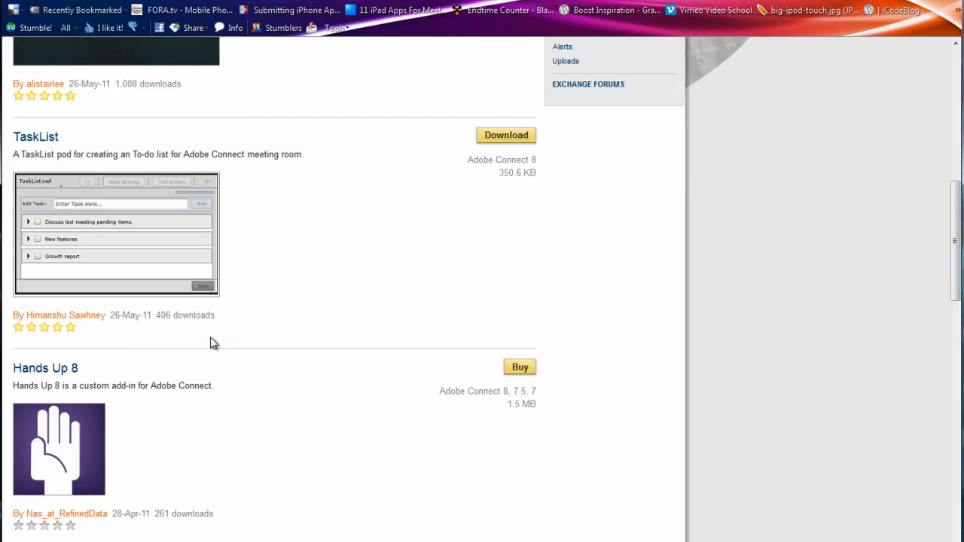
scroll(down, 3)
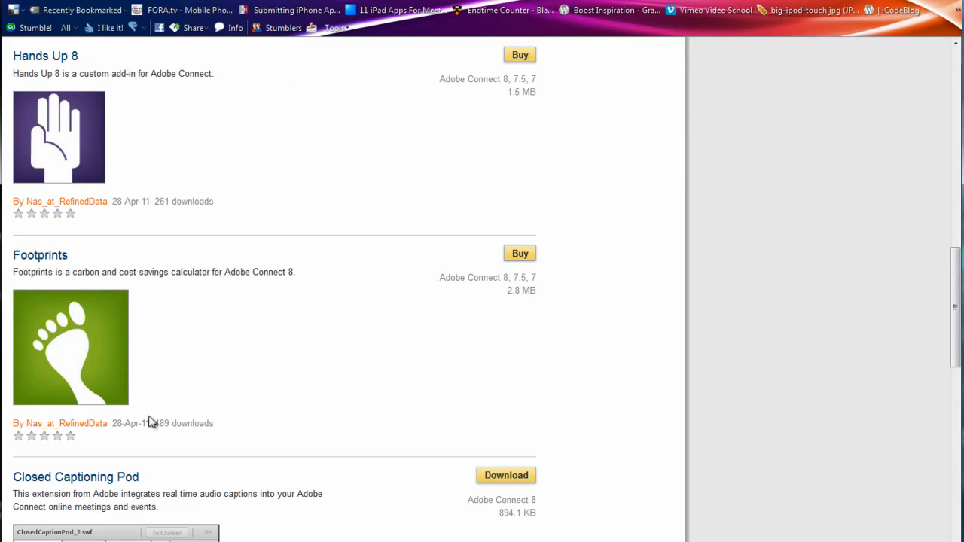
mouse_move(118, 369)
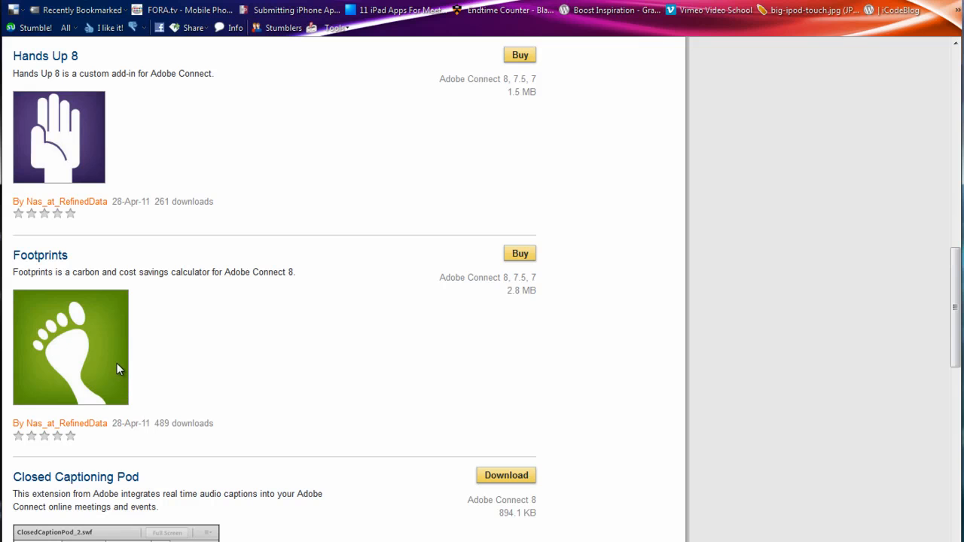
Step: Continue down the listing to entries 11–20 of 29, reaching Chat Pod with Question View
scroll(down, 3)
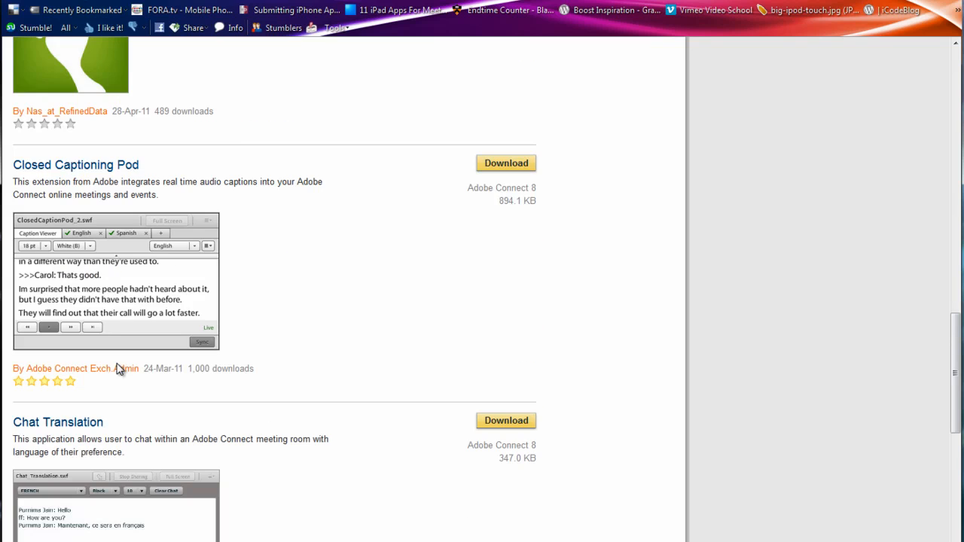
mouse_move(156, 344)
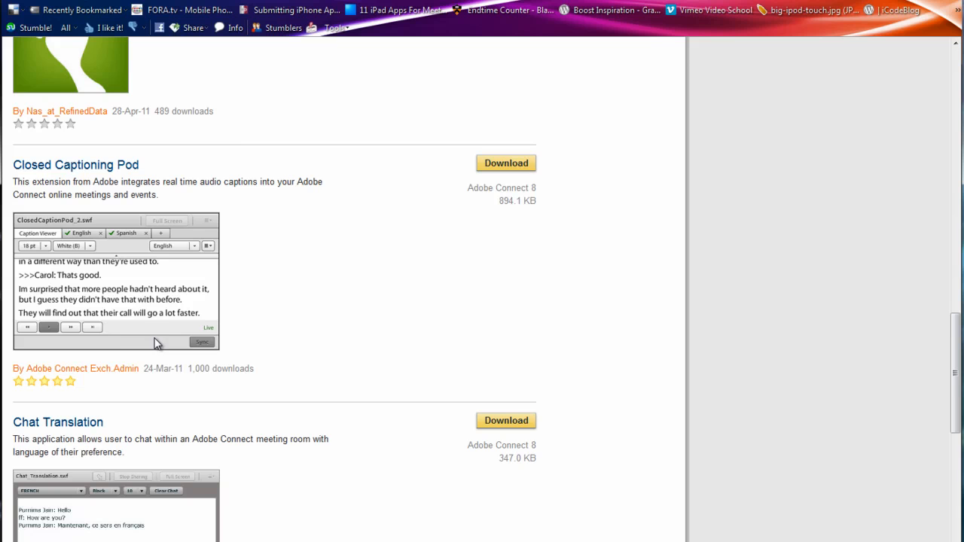
mouse_move(213, 324)
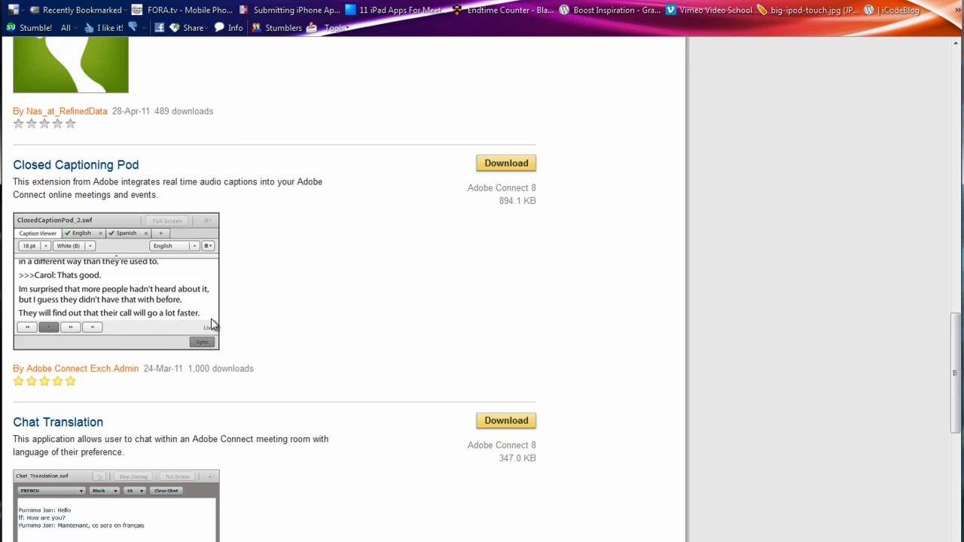
scroll(down, 3)
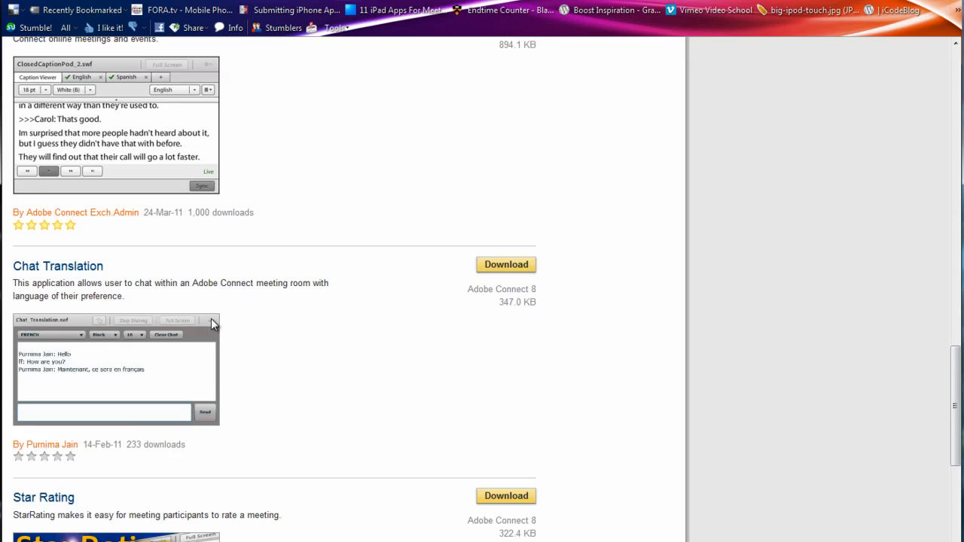
scroll(down, 3)
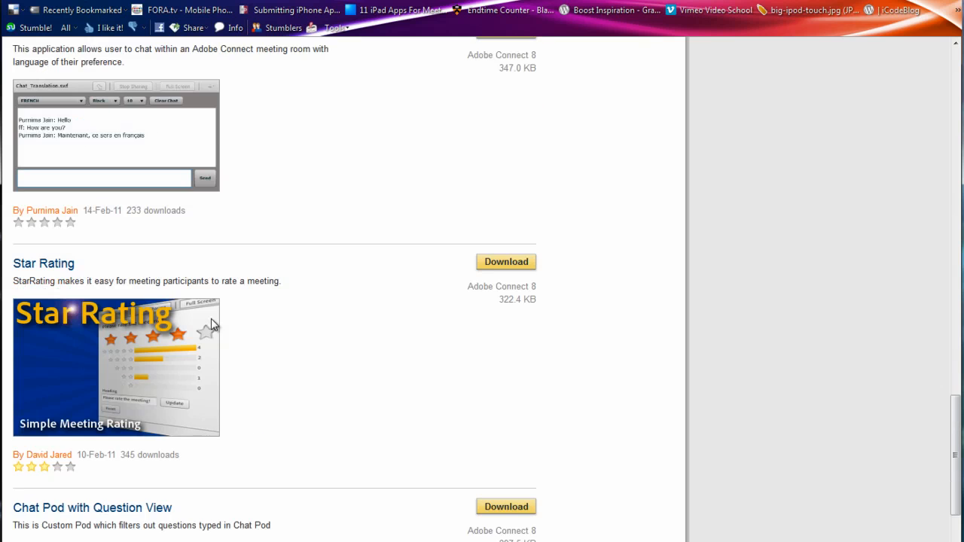
scroll(up, 3)
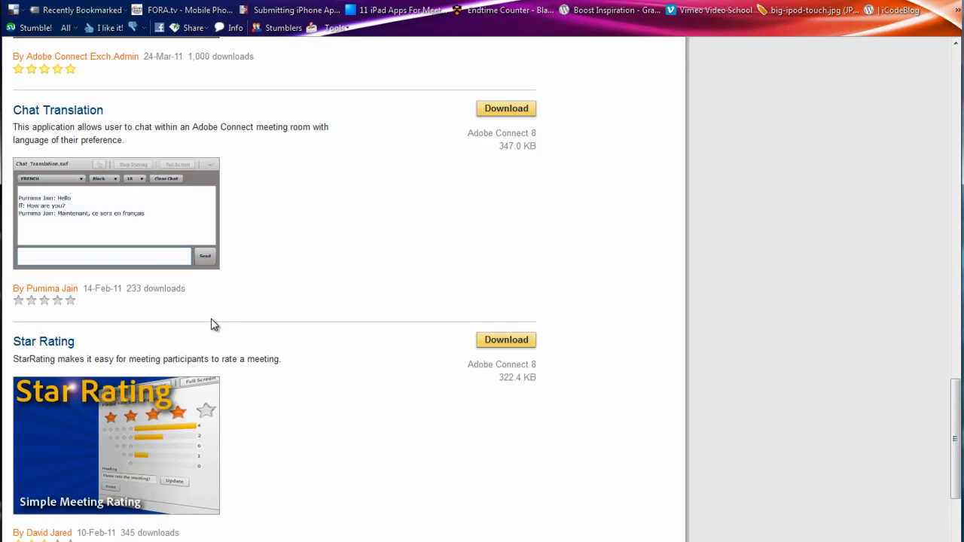
mouse_move(78, 232)
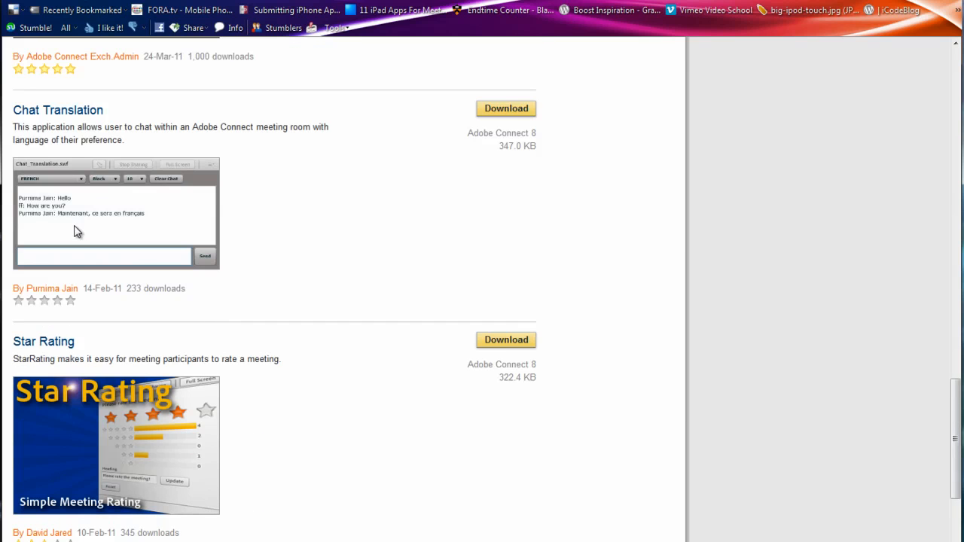
scroll(down, 3)
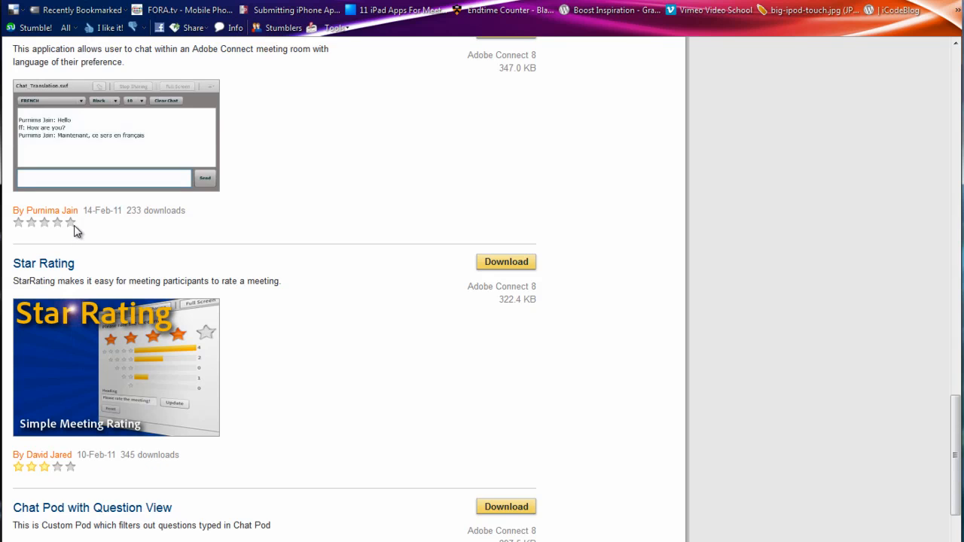
scroll(down, 3)
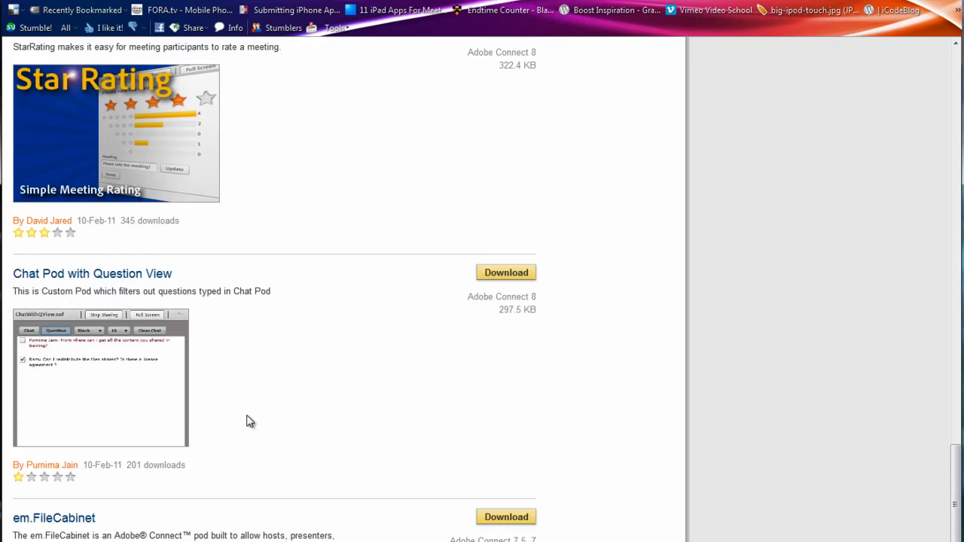
scroll(down, 3)
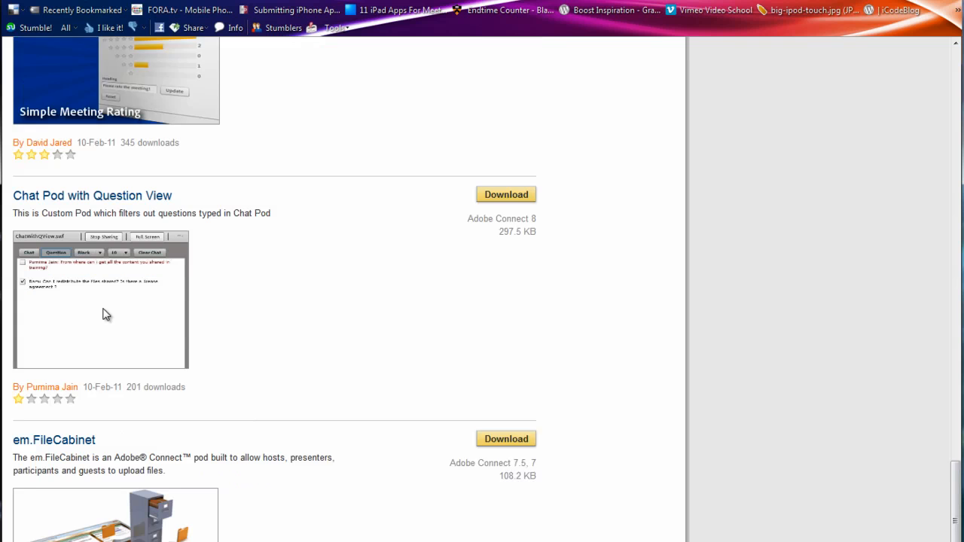
scroll(down, 3)
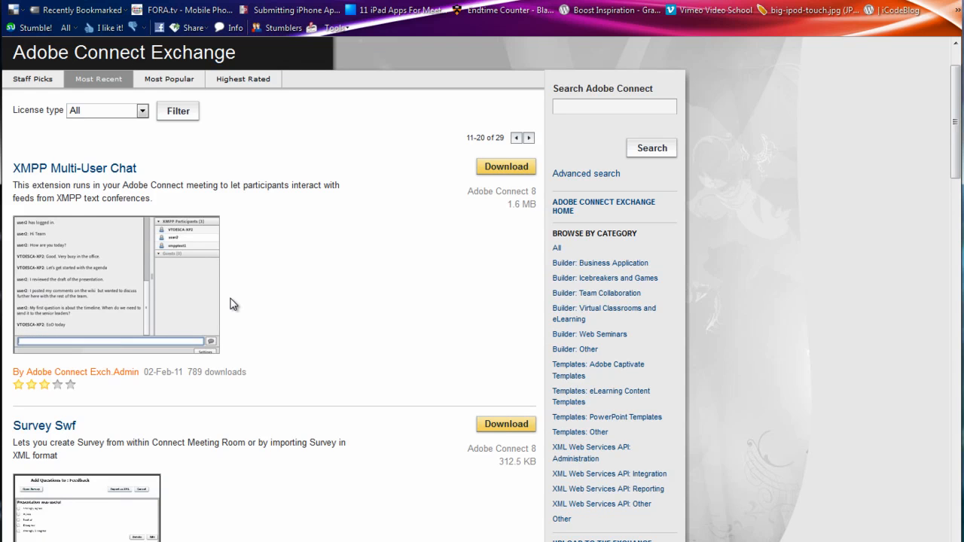
Step: Scroll through the remaining entries on the 11–20 results page of Most Recent extensions
scroll(down, 3)
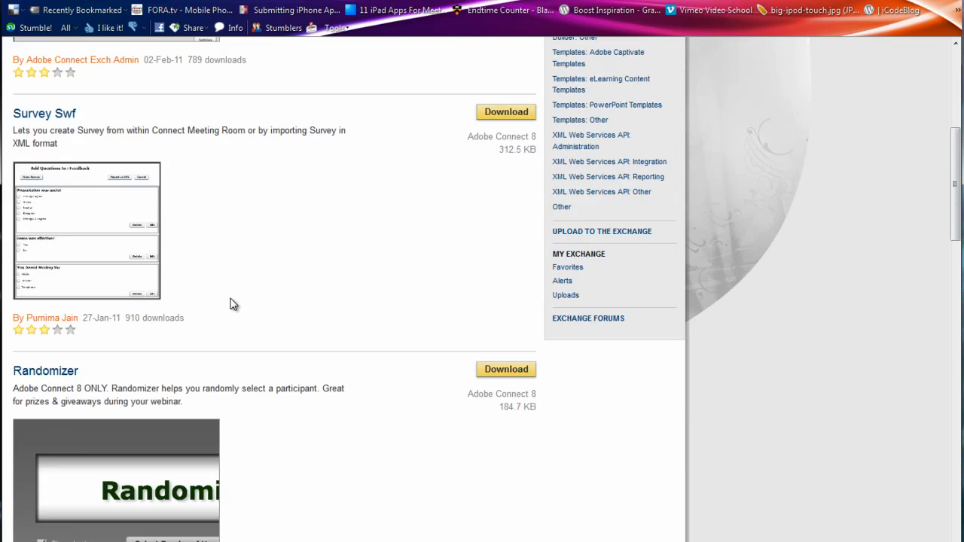
scroll(down, 3)
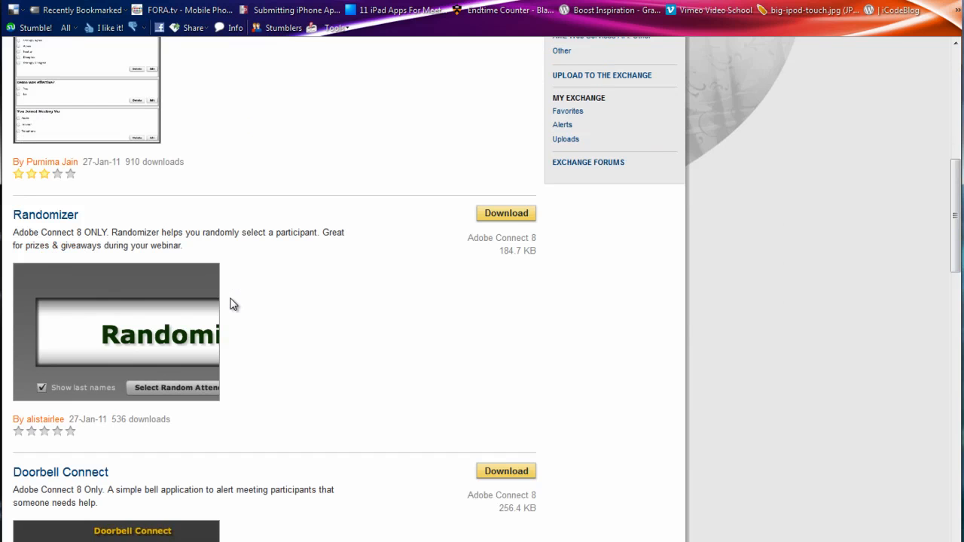
mouse_move(253, 250)
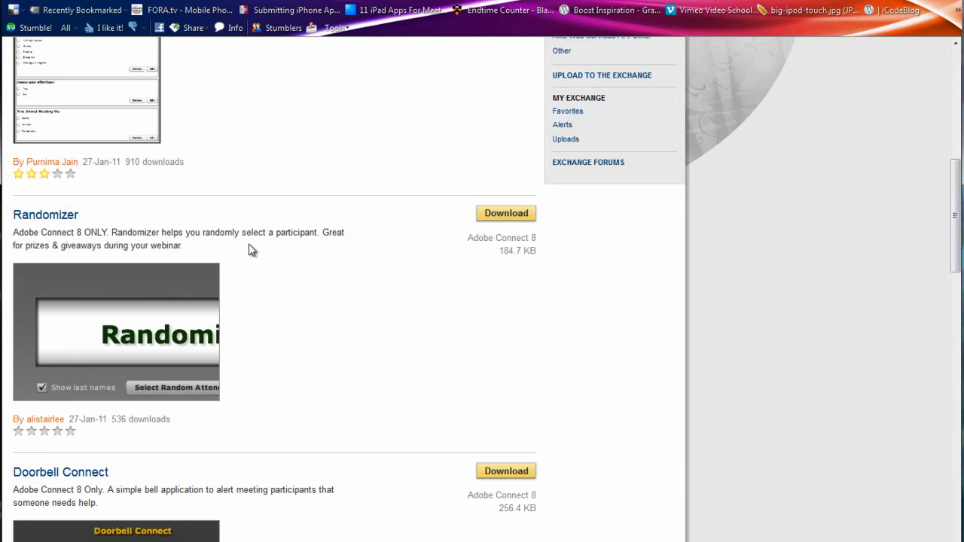
mouse_move(150, 258)
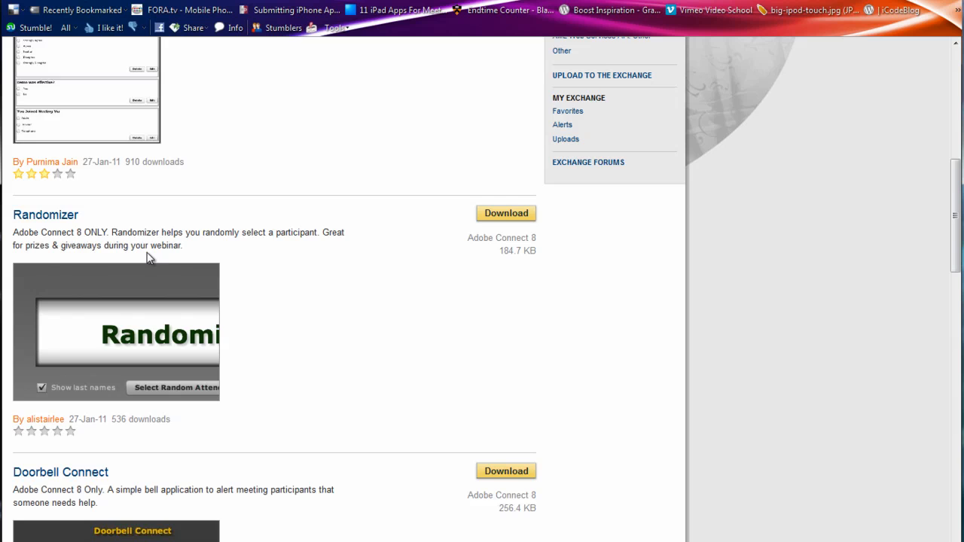
scroll(down, 3)
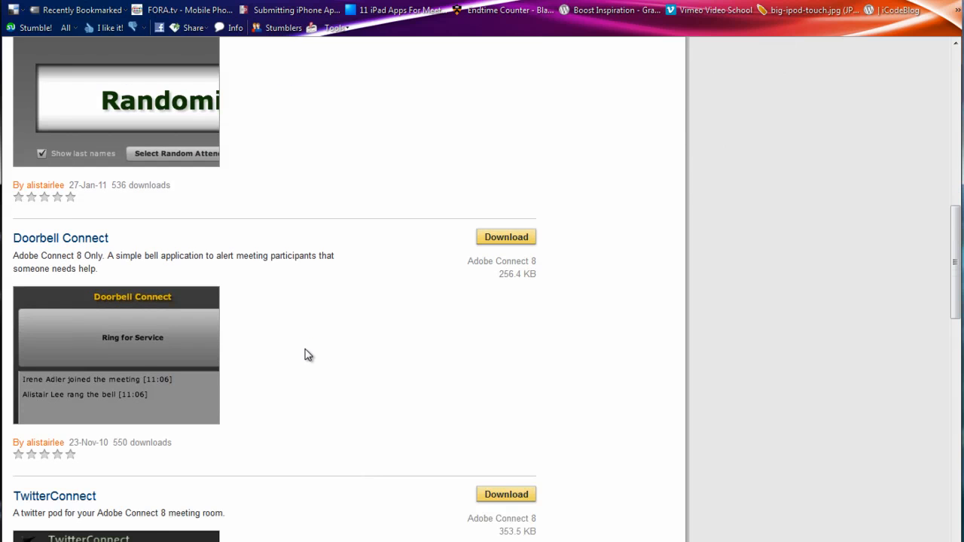
scroll(down, 3)
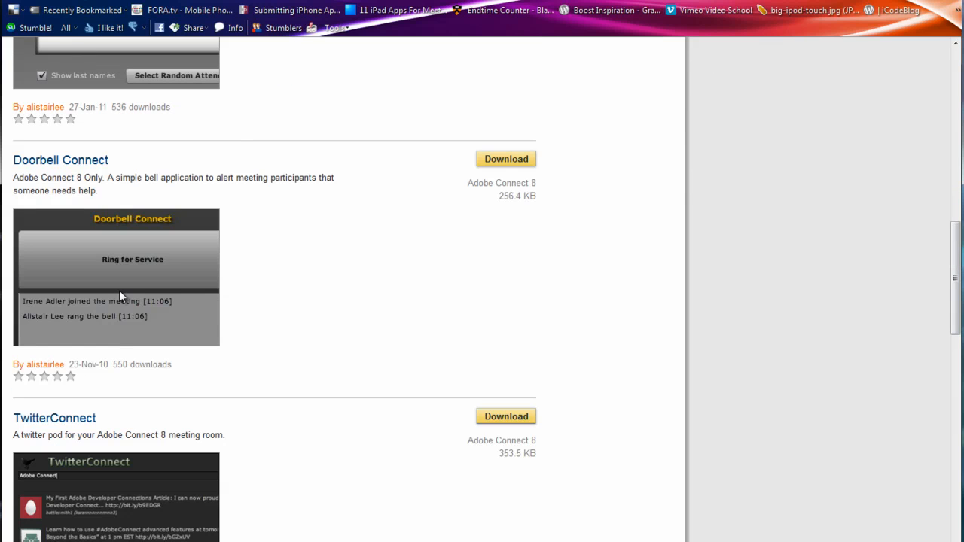
mouse_move(250, 322)
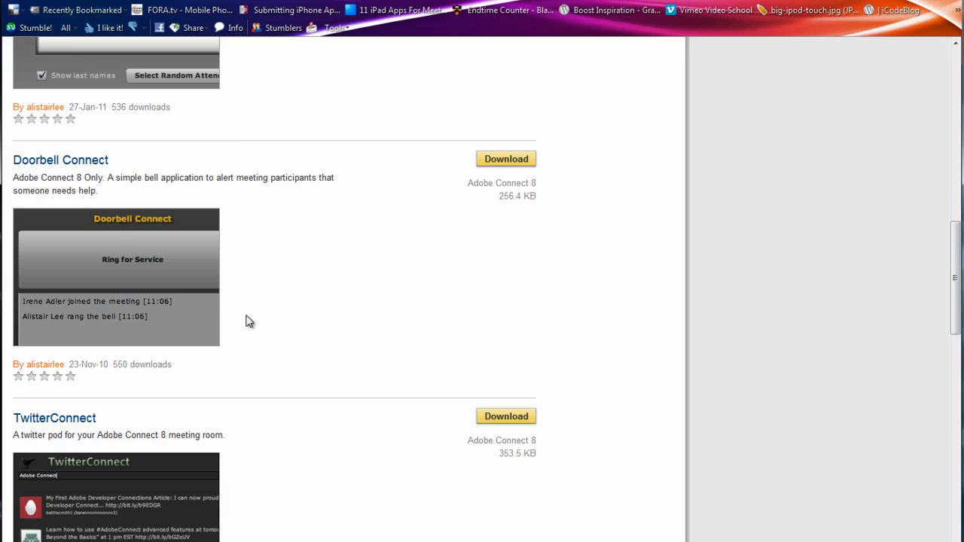
scroll(down, 3)
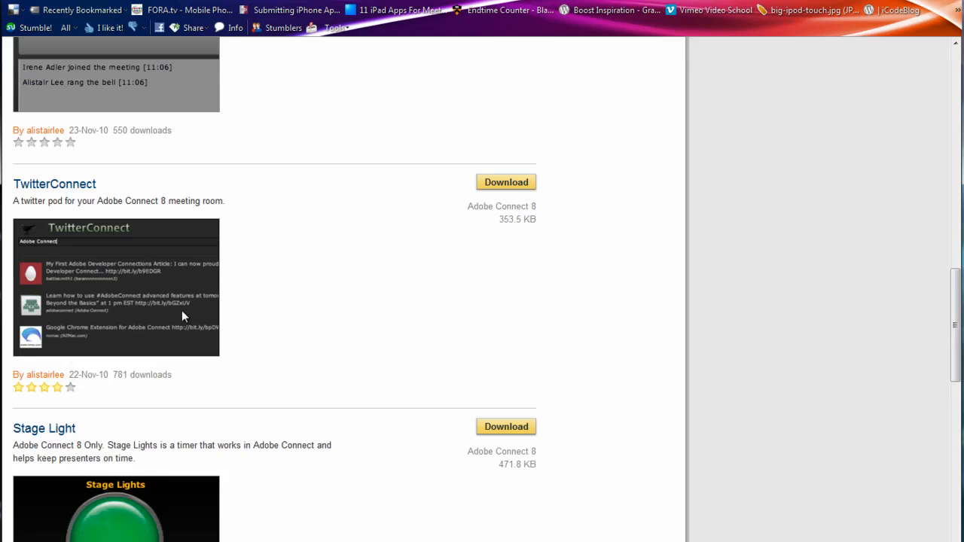
mouse_move(118, 274)
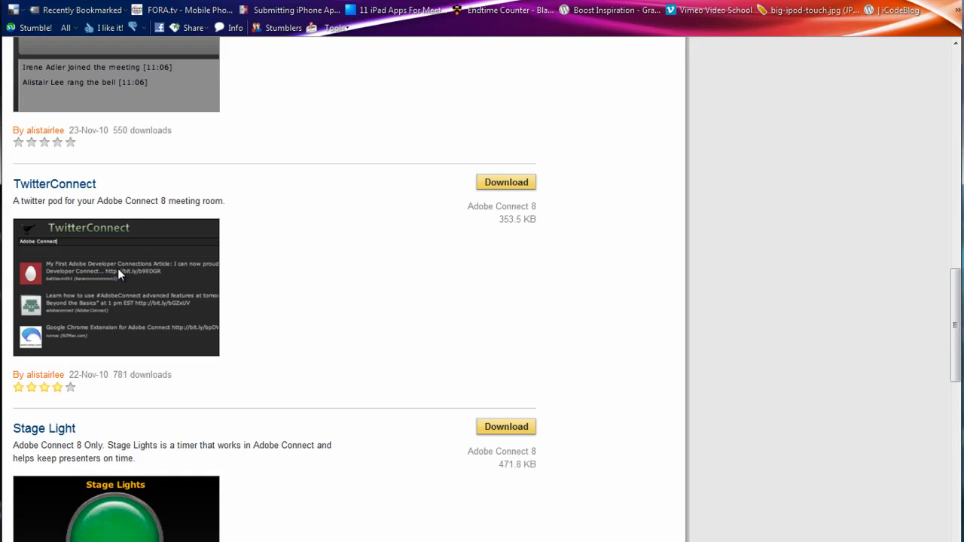
mouse_move(182, 309)
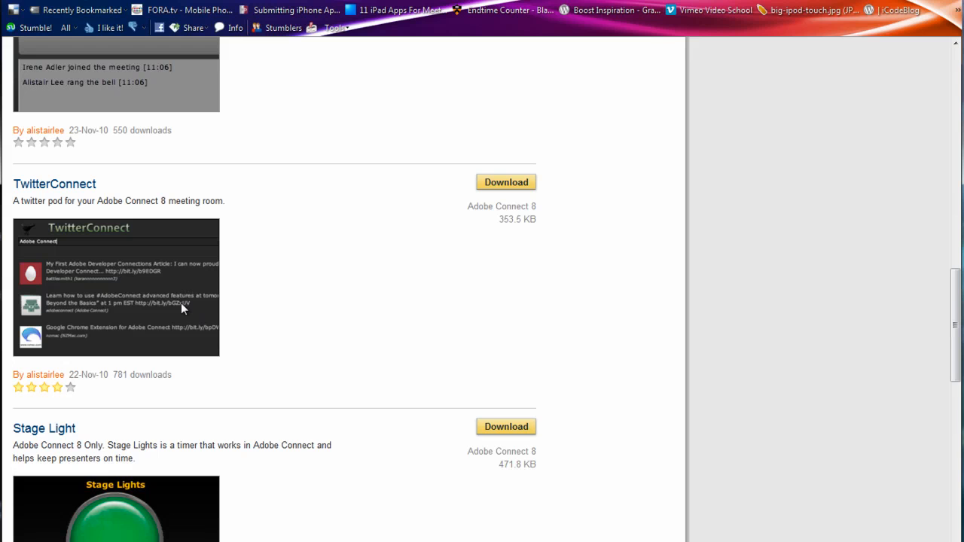
mouse_move(89, 312)
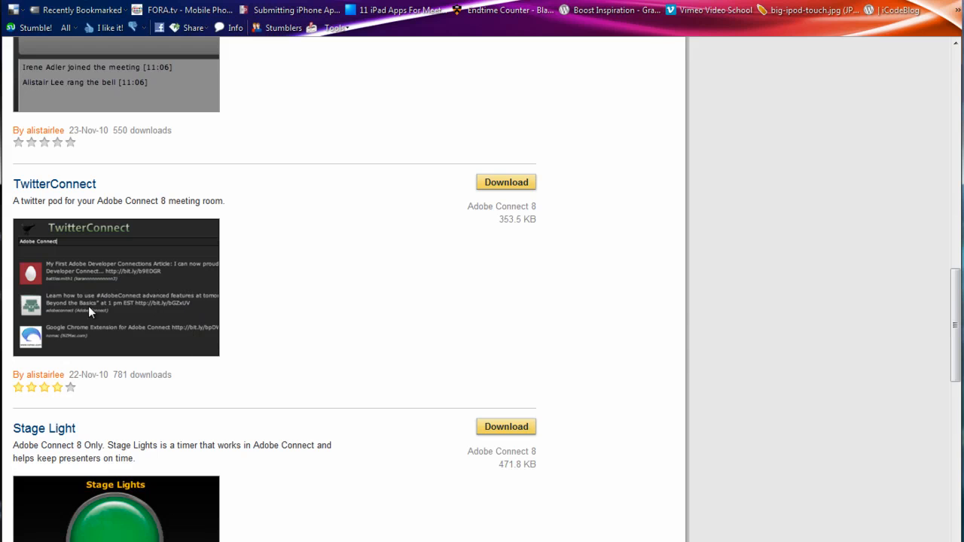
mouse_move(130, 320)
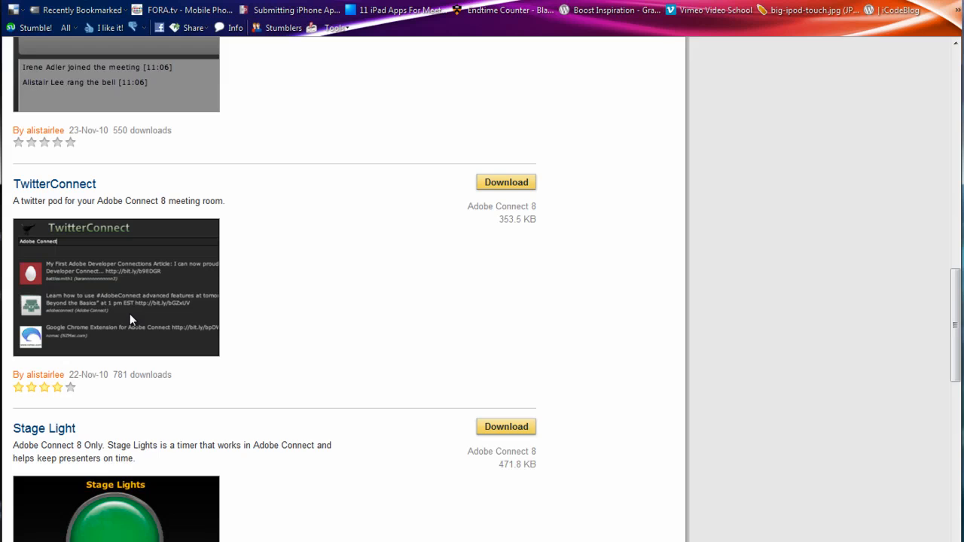
scroll(down, 3)
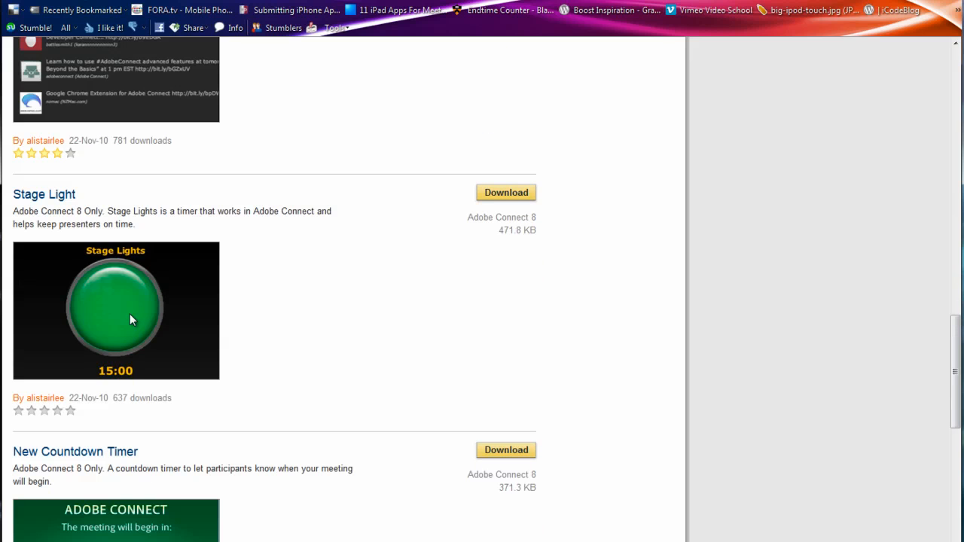
mouse_move(117, 290)
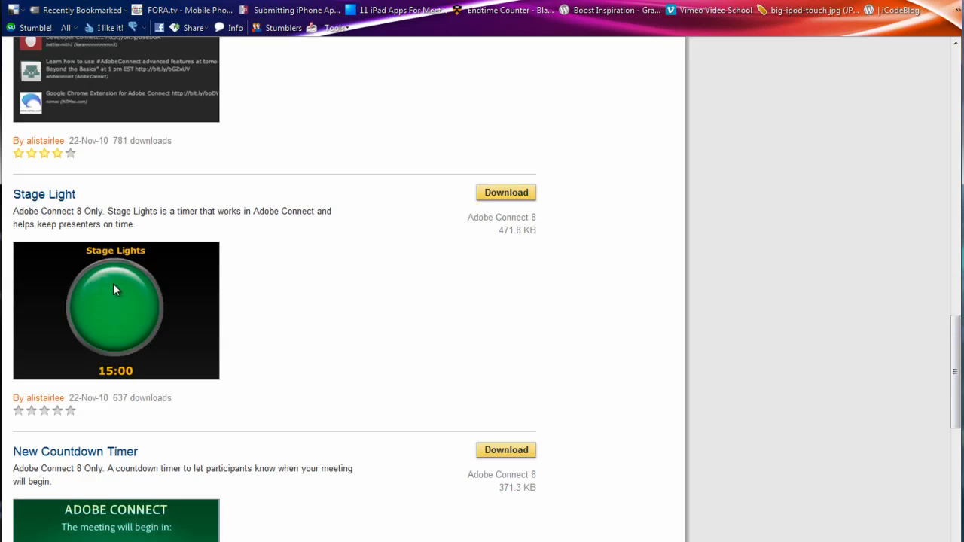
mouse_move(96, 307)
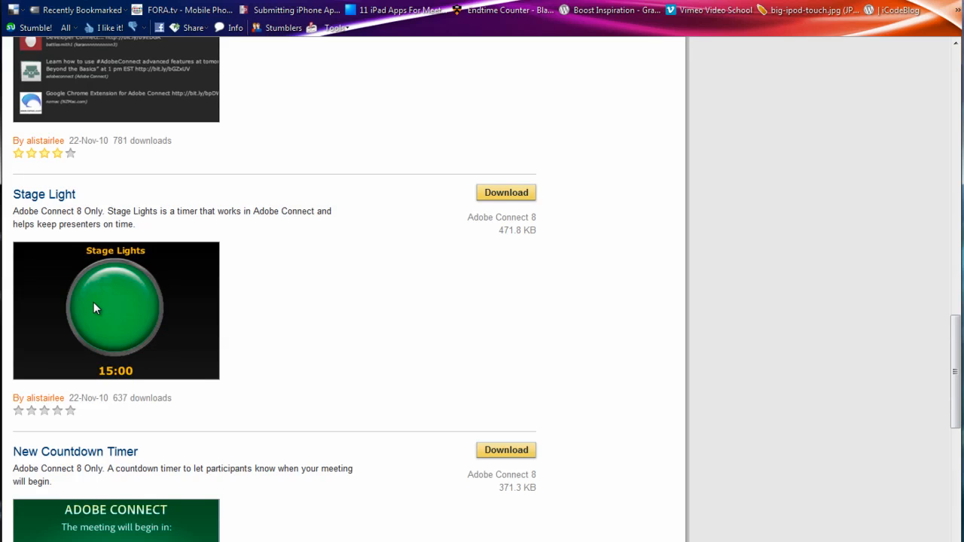
mouse_move(127, 310)
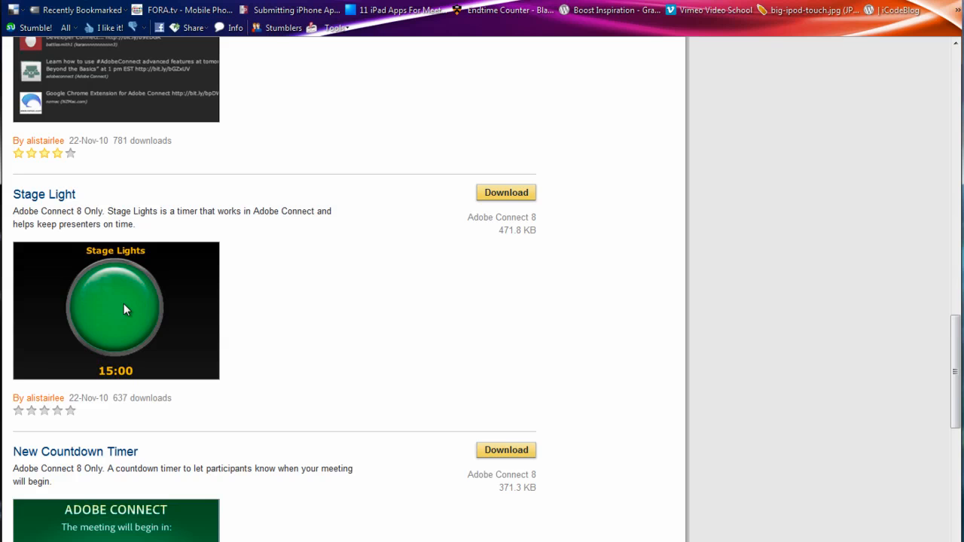
Step: Browse the final page, entries 21–29, from Talking Stick to the J2EE/ColdFusion Sample Application
scroll(down, 3)
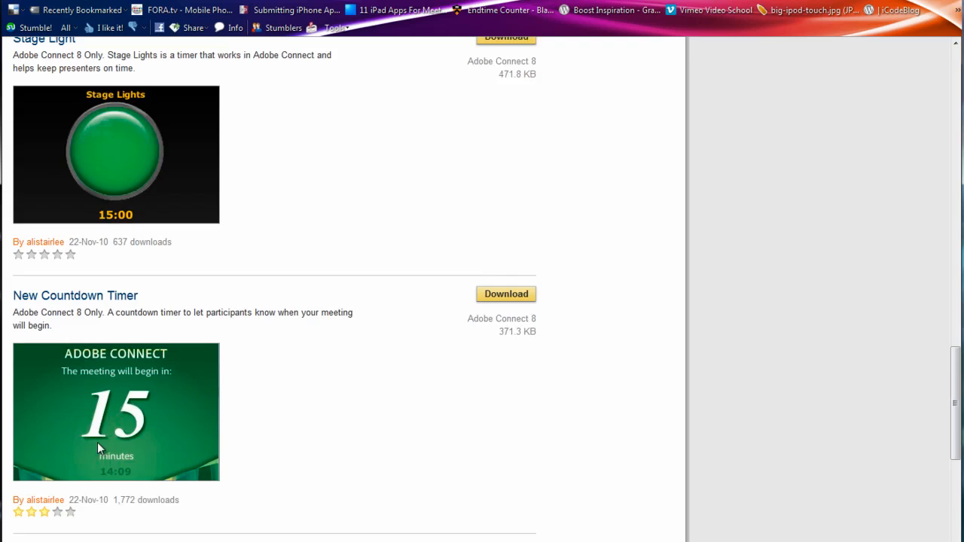
scroll(down, 3)
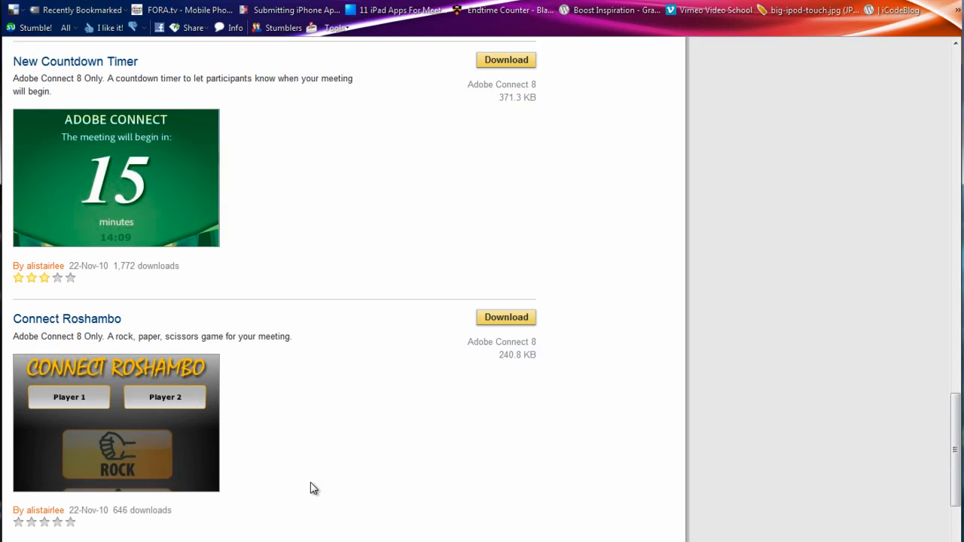
scroll(down, 3)
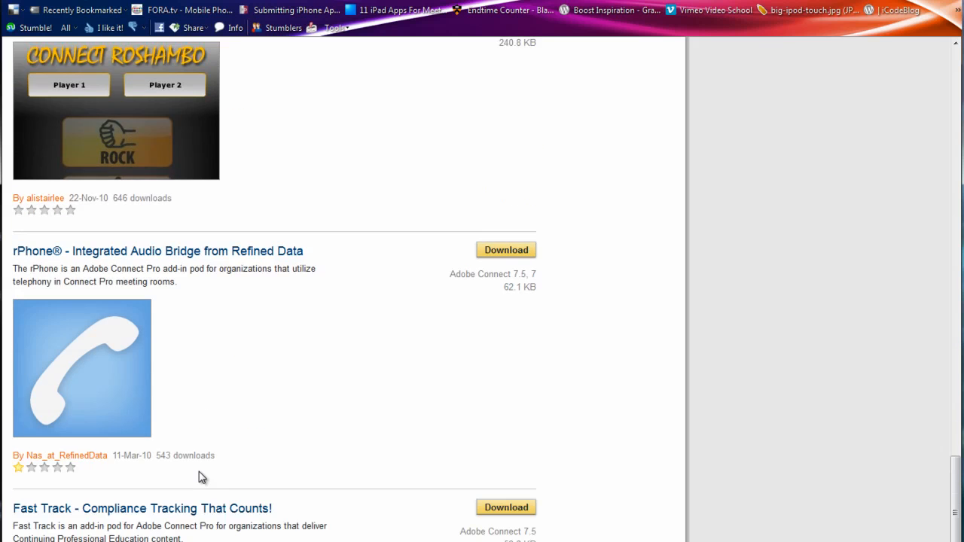
scroll(down, 3)
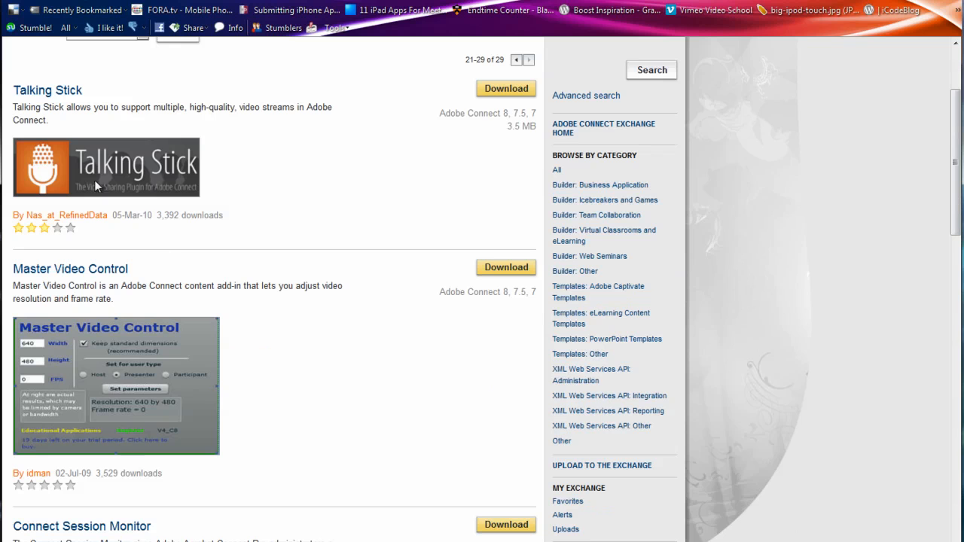
mouse_move(223, 430)
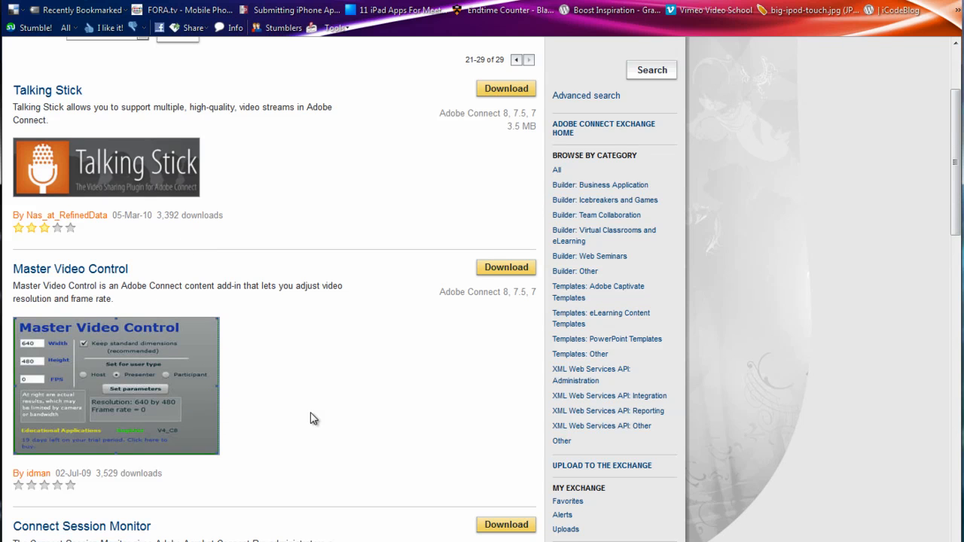
scroll(down, 3)
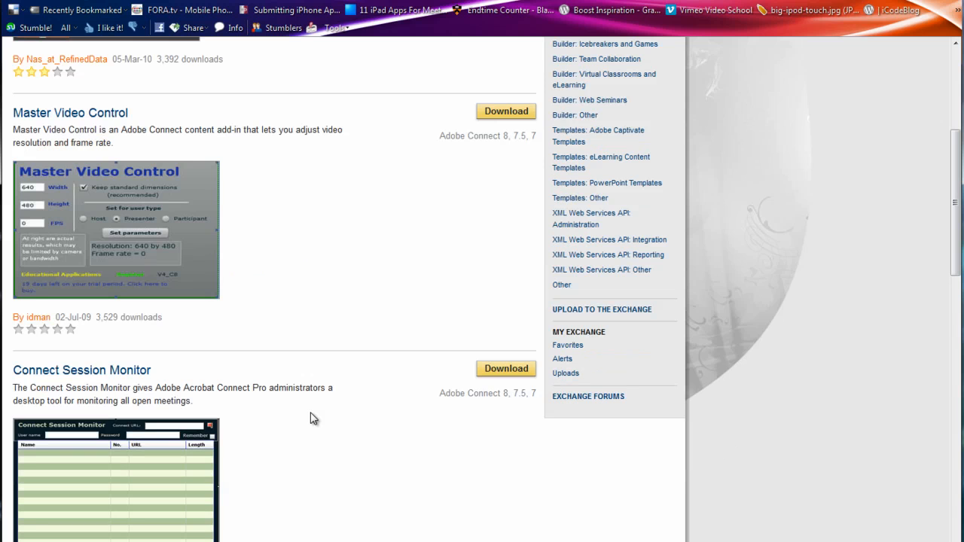
scroll(down, 3)
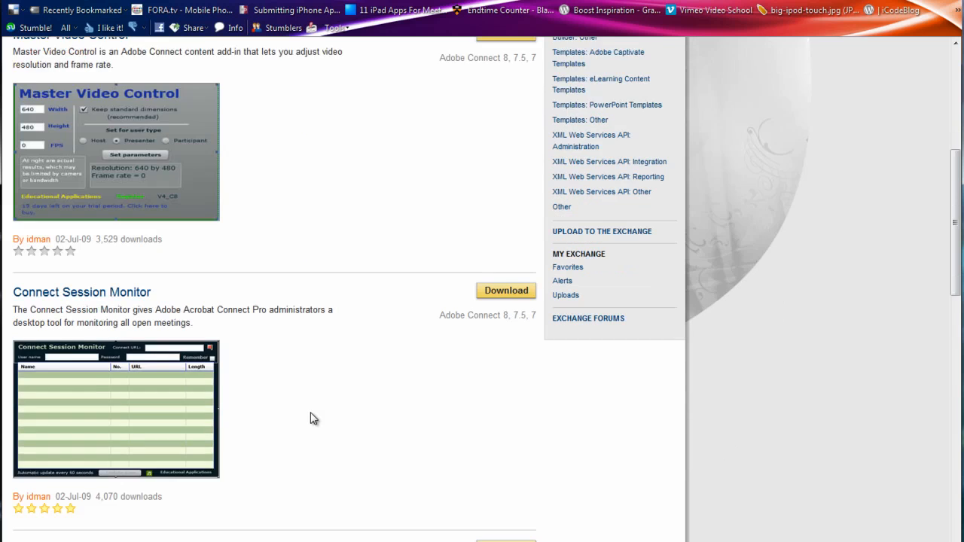
scroll(down, 3)
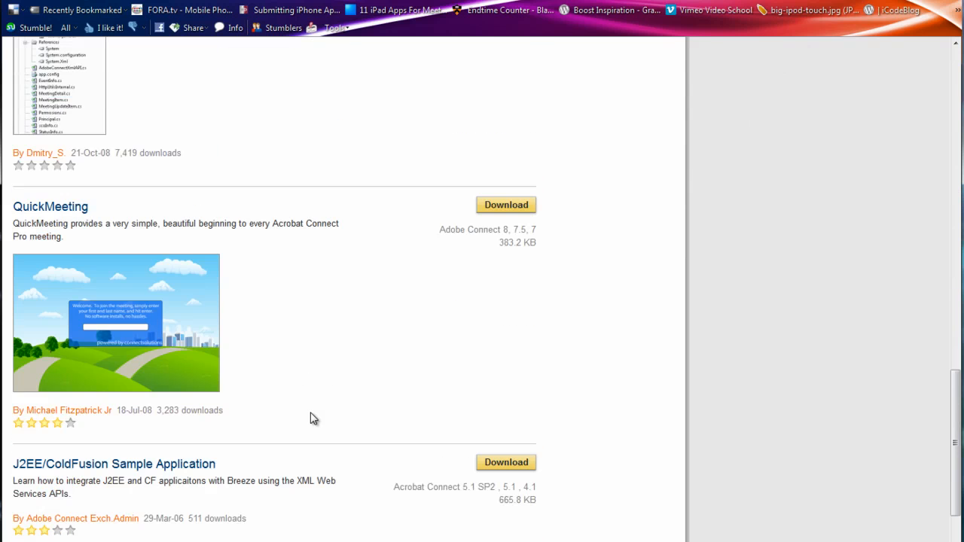
scroll(down, 3)
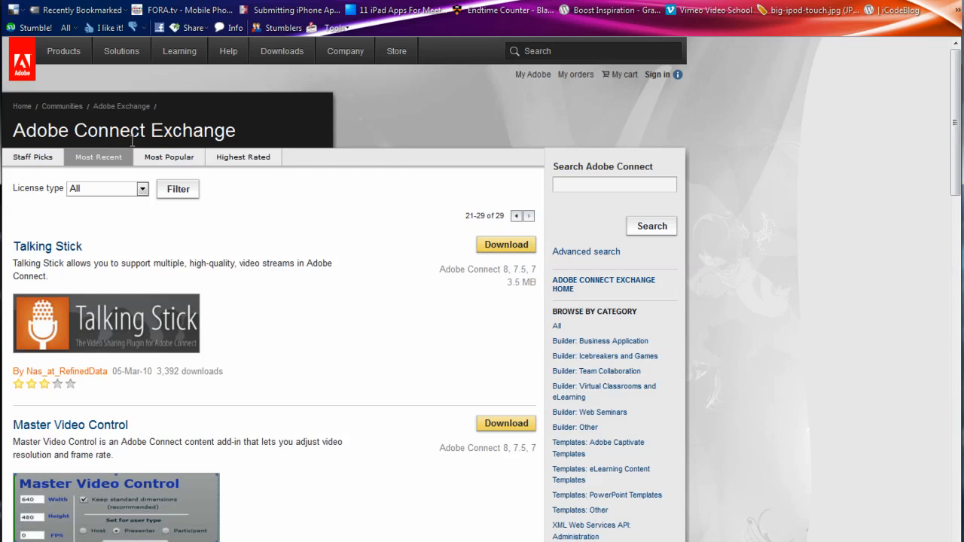
mouse_move(132, 142)
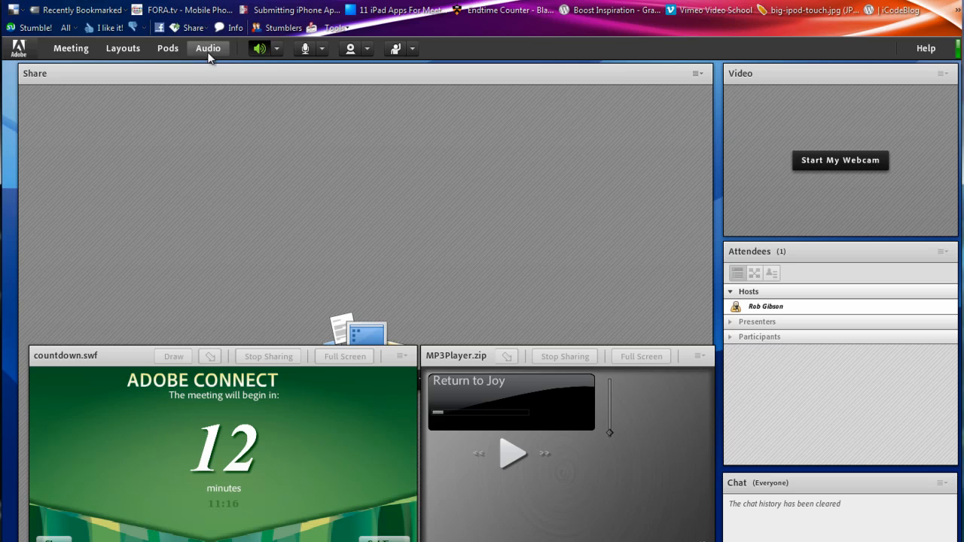
Step: Hide the countdown.swf and MP3Player.zip share pods from the Pods > Share menu, leaving the empty Share pod
click(167, 46)
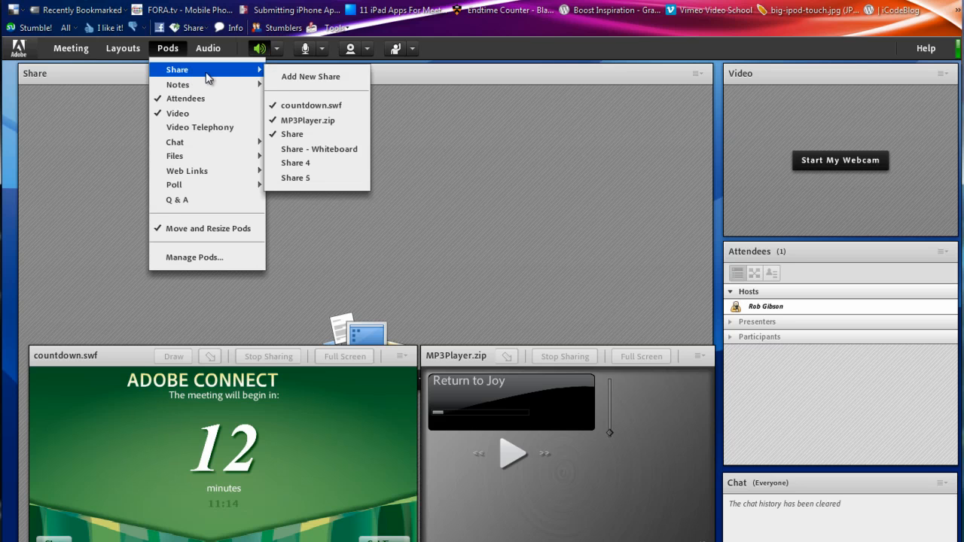
mouse_move(313, 76)
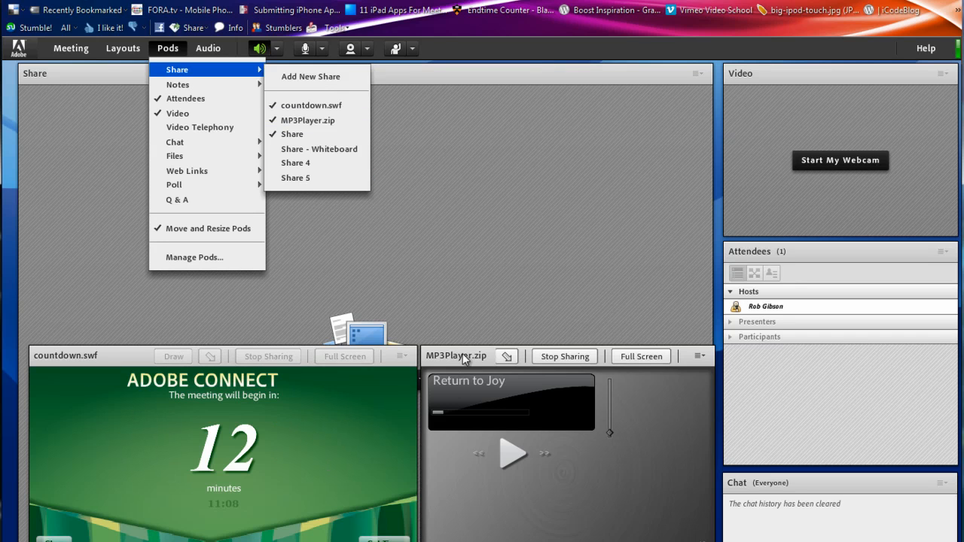
mouse_move(307, 120)
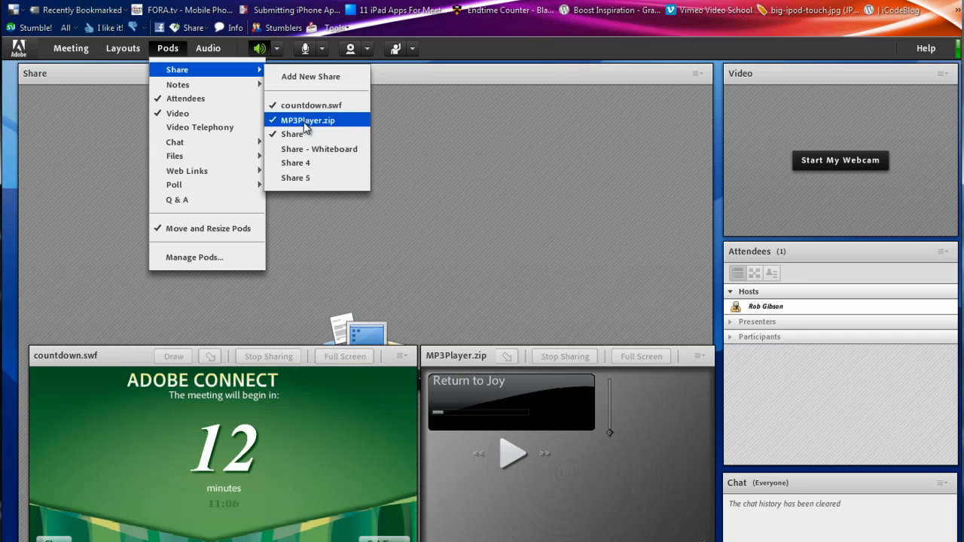
mouse_move(467, 123)
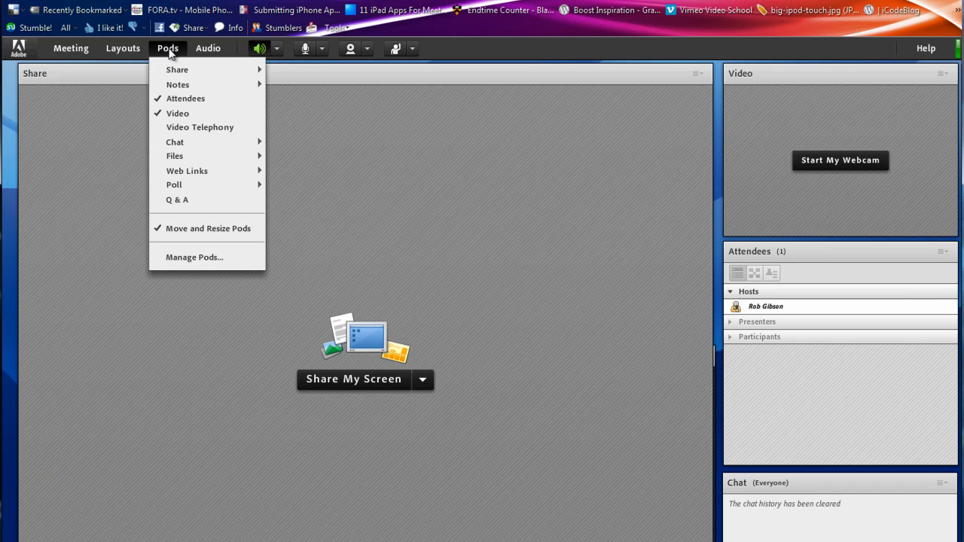
mouse_move(178, 70)
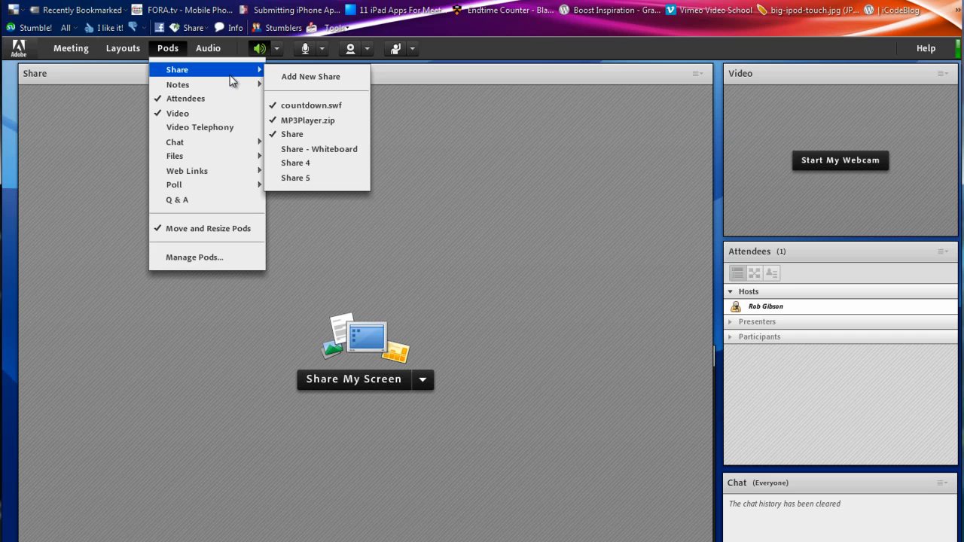
mouse_move(310, 105)
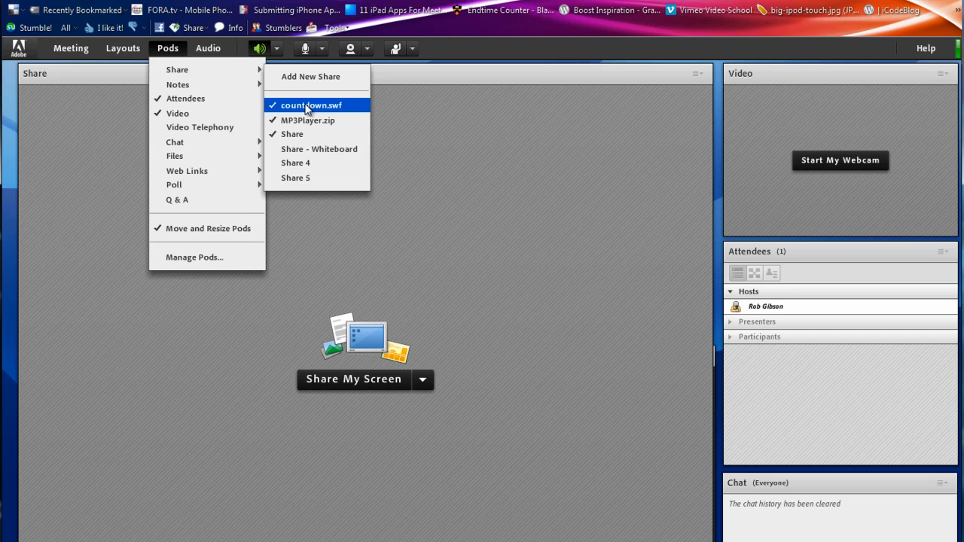
click(310, 106)
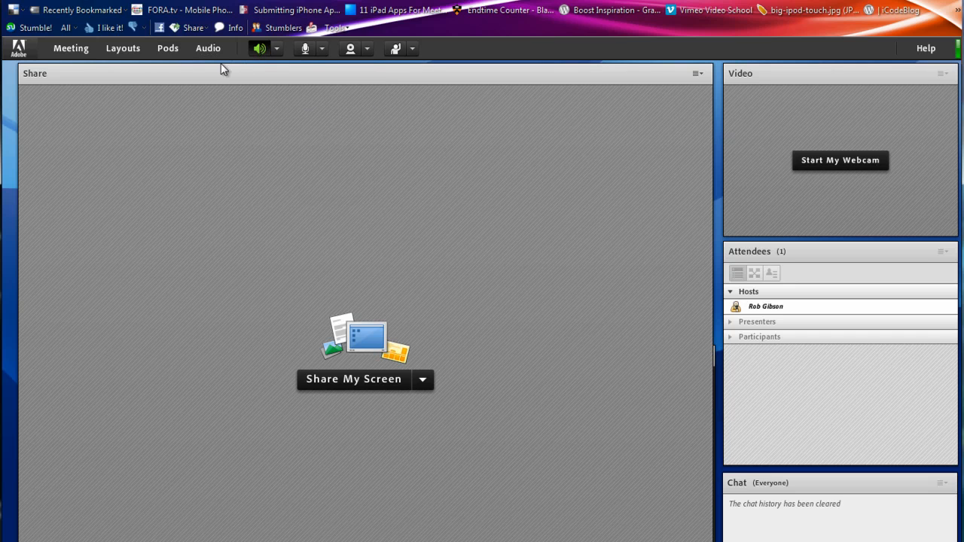
click(167, 47)
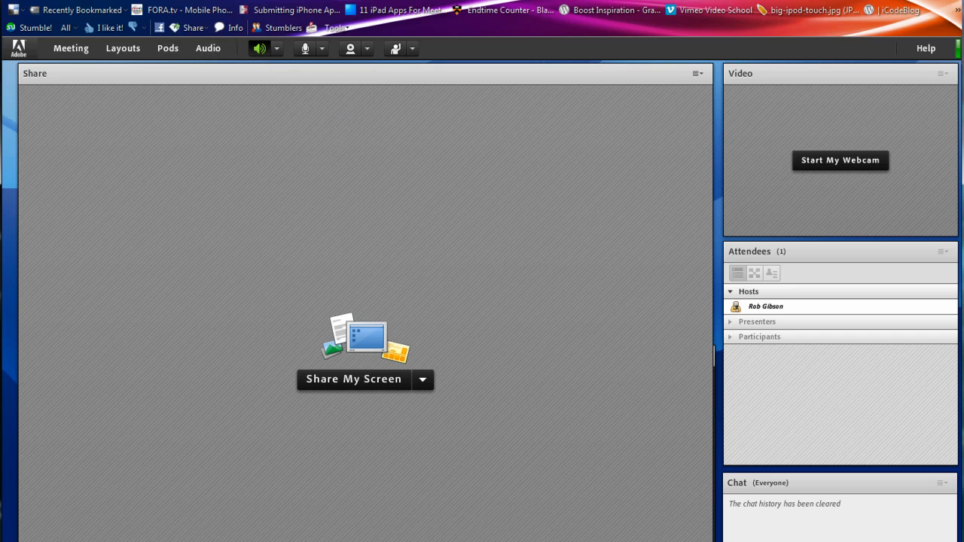
mouse_move(295, 111)
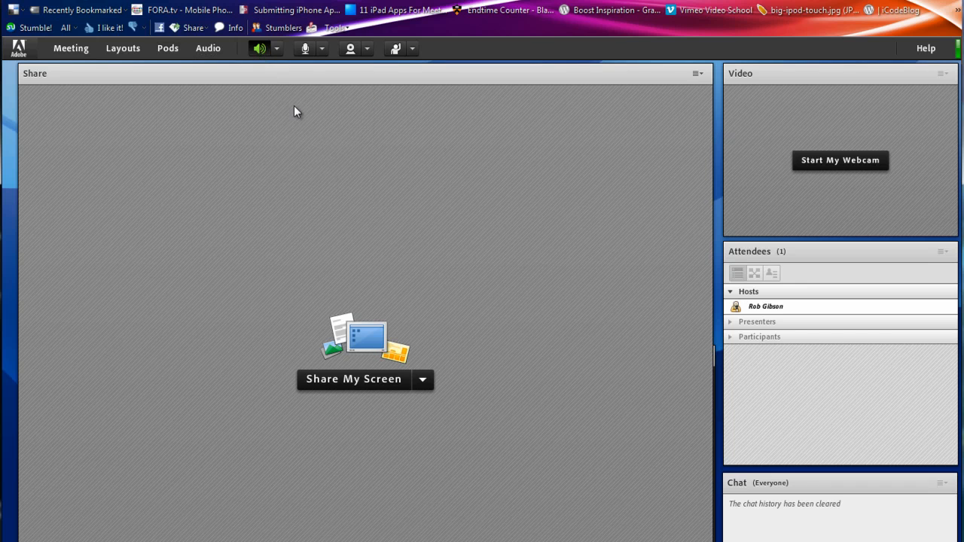
click(167, 48)
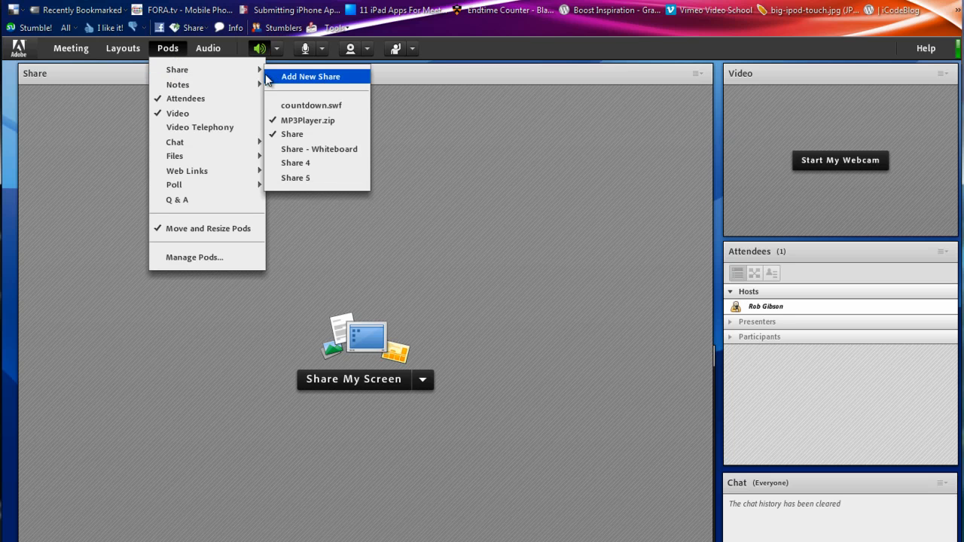
click(310, 105)
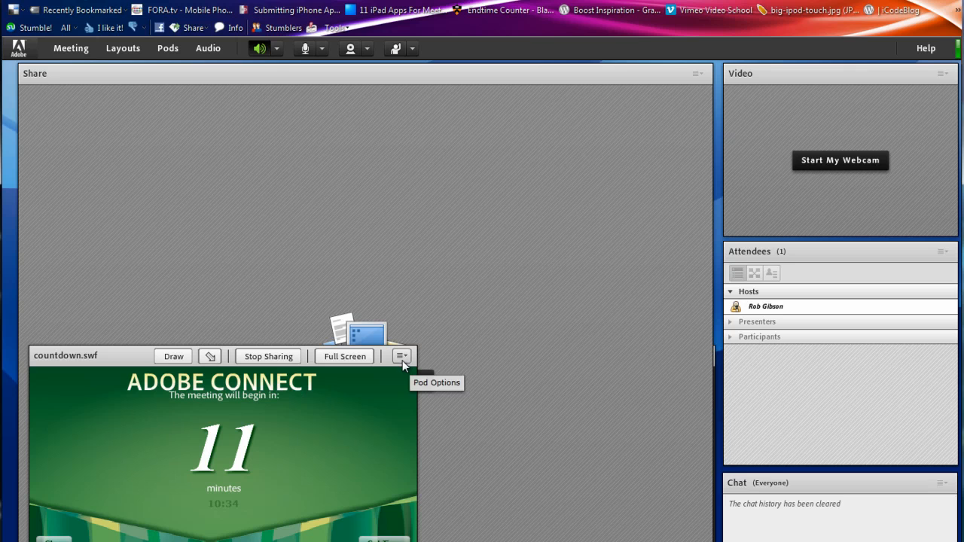
click(401, 355)
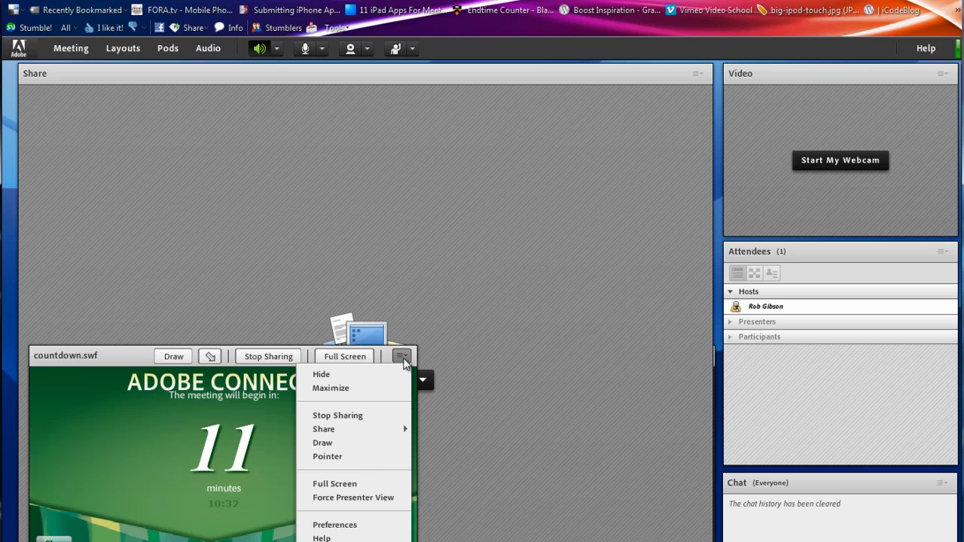
mouse_move(332, 389)
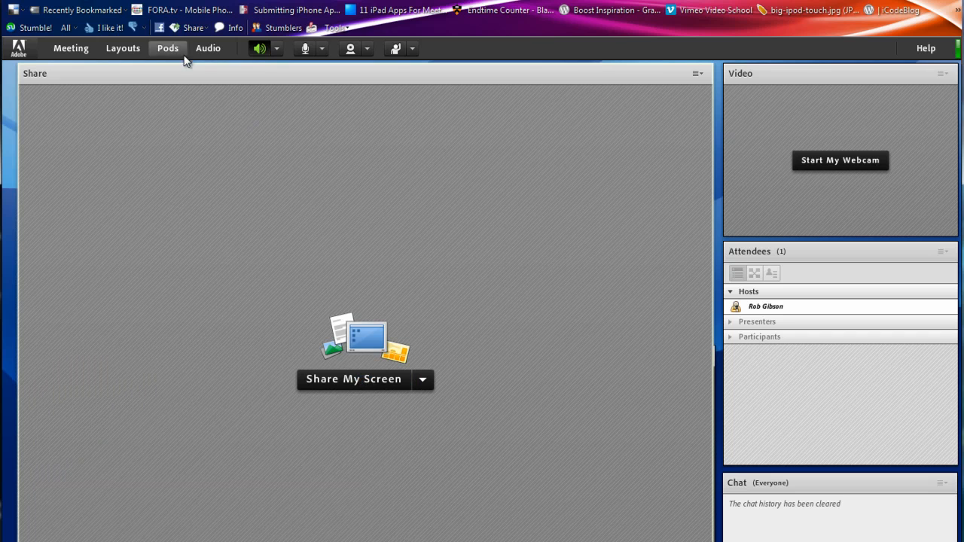
click(167, 48)
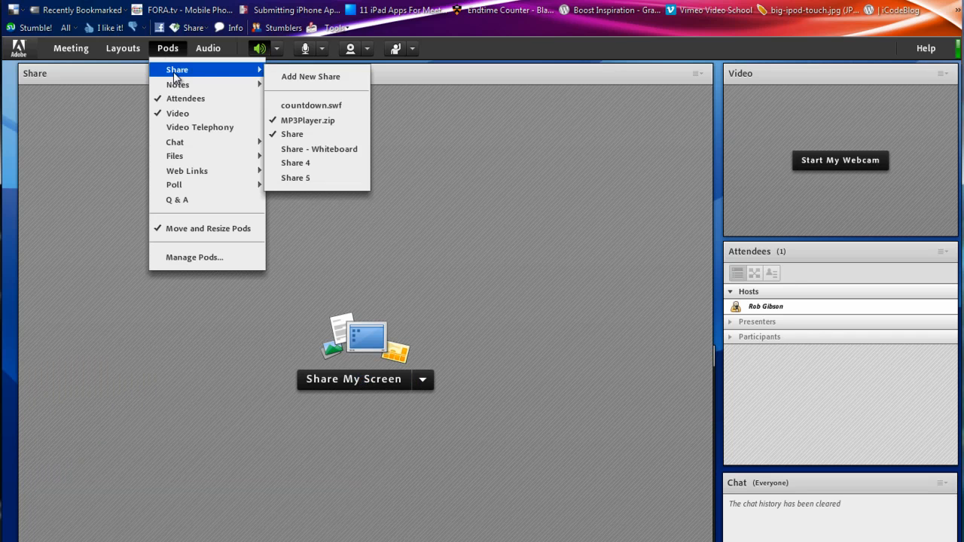
mouse_move(307, 120)
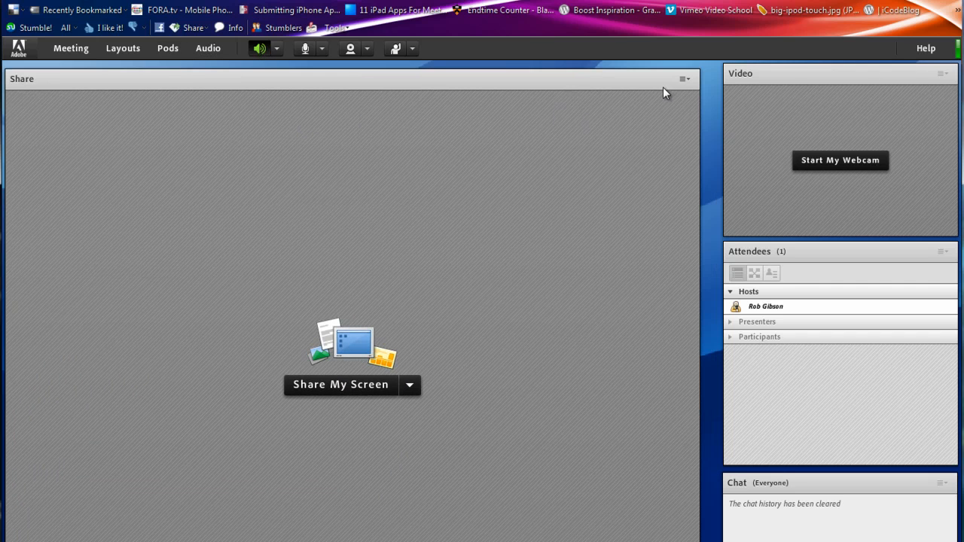
Step: Hide the empty Share pod, briefly reopen MP3Player.zip, then hide it via Pod Options > Hide
click(684, 79)
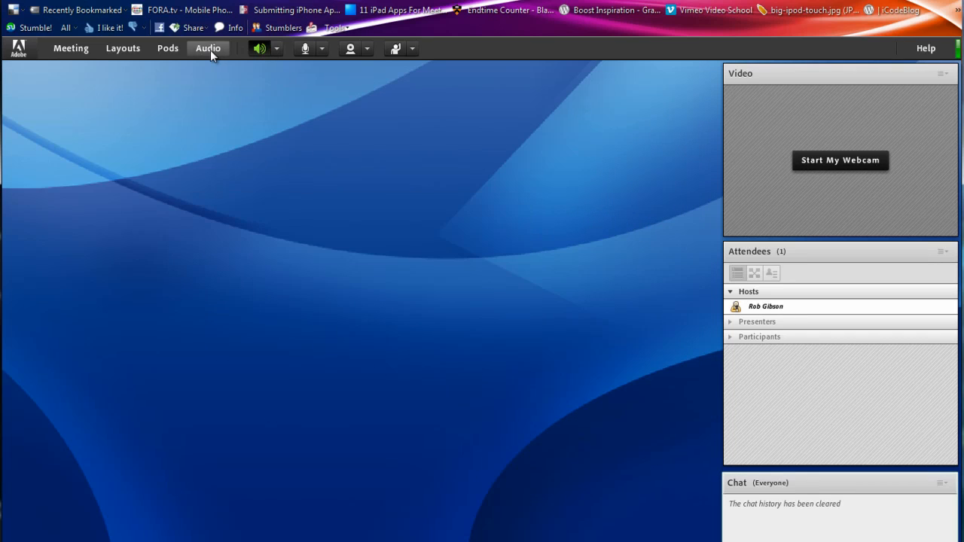
click(165, 48)
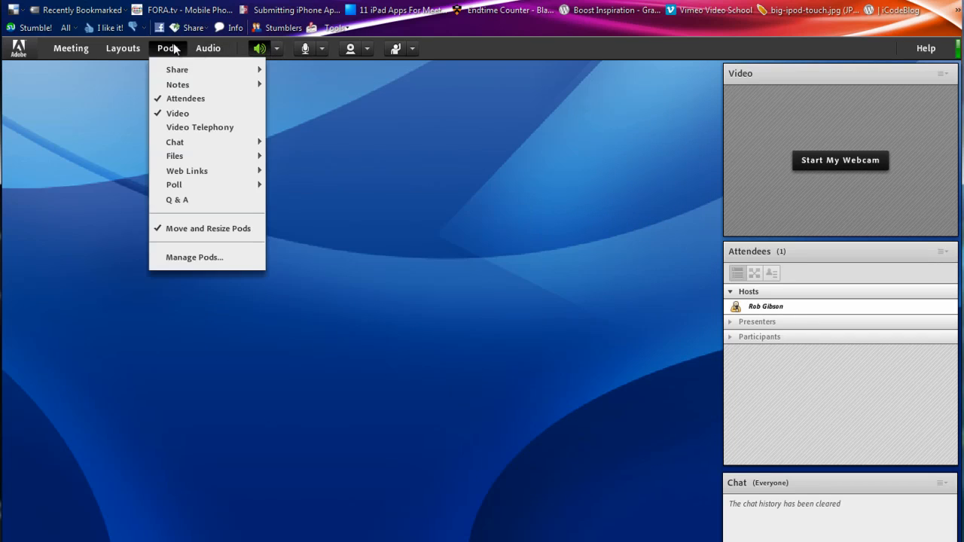
mouse_move(178, 69)
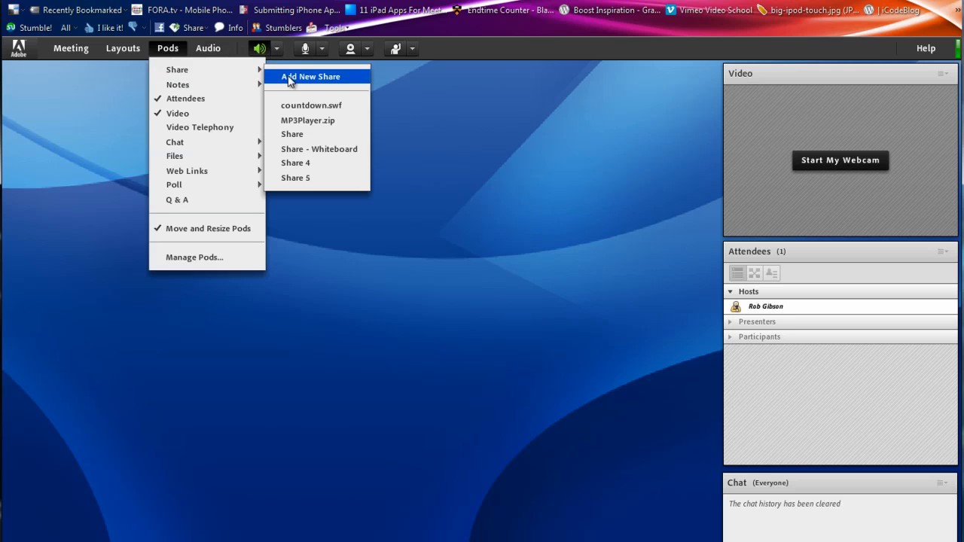
click(308, 121)
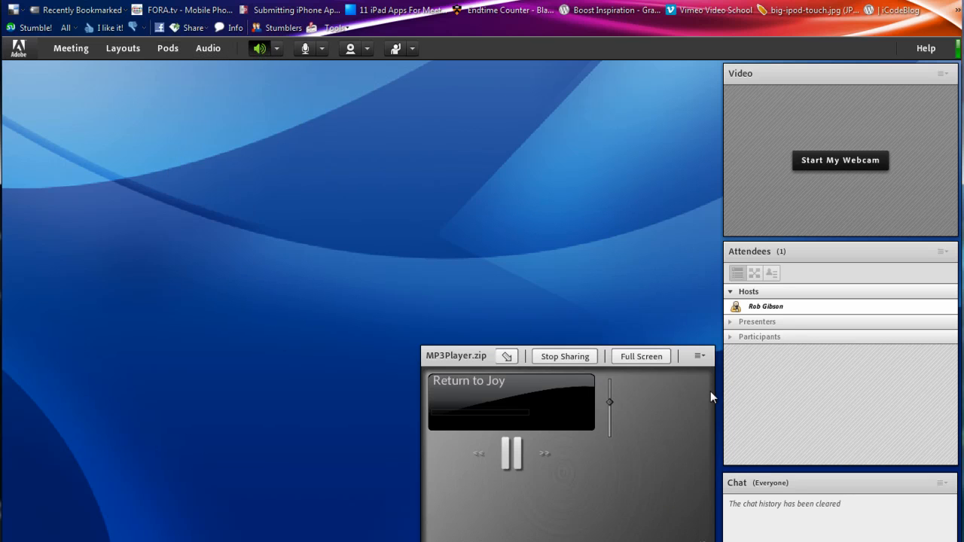
click(699, 355)
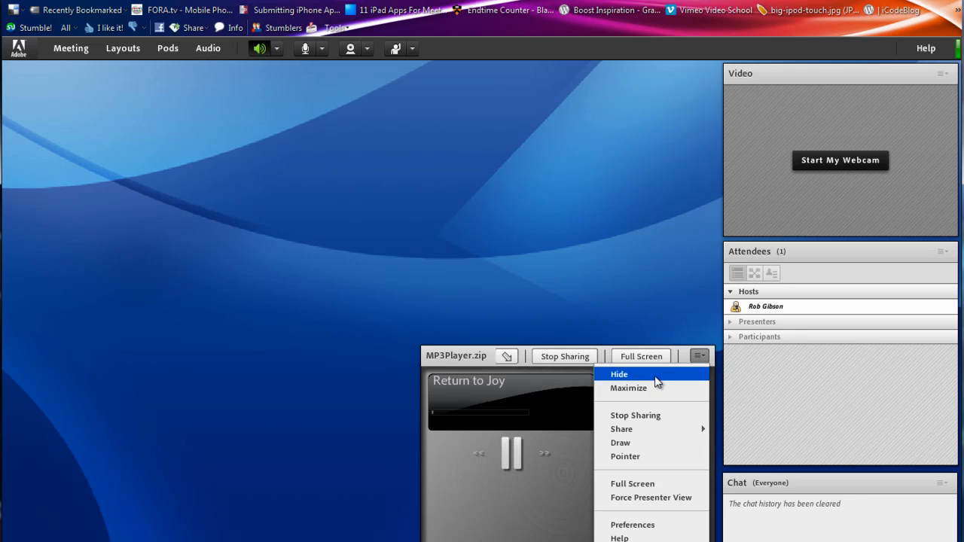
click(617, 374)
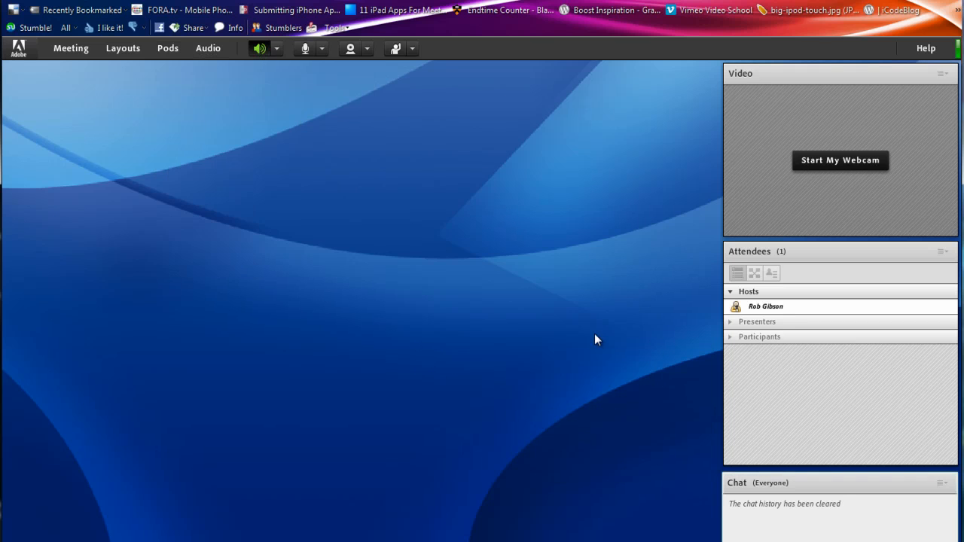
mouse_move(590, 333)
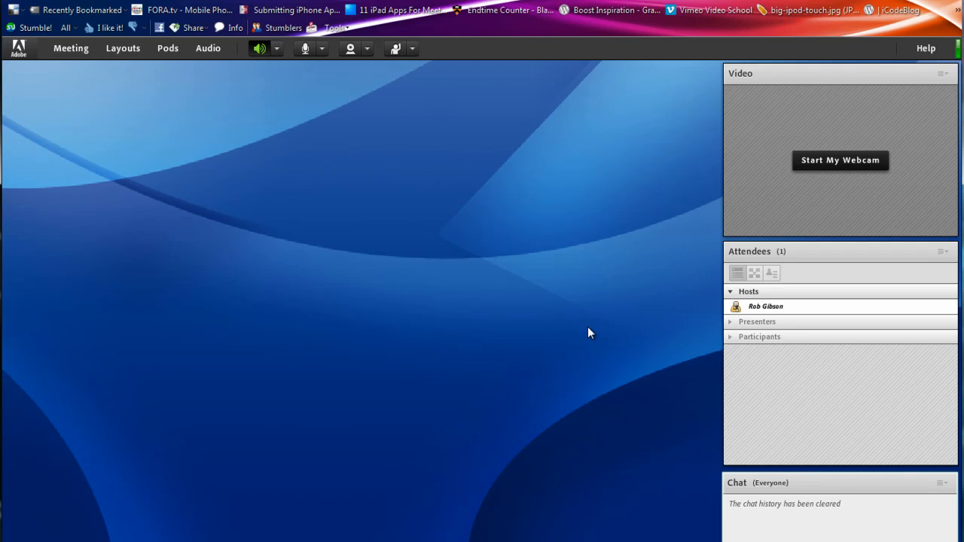